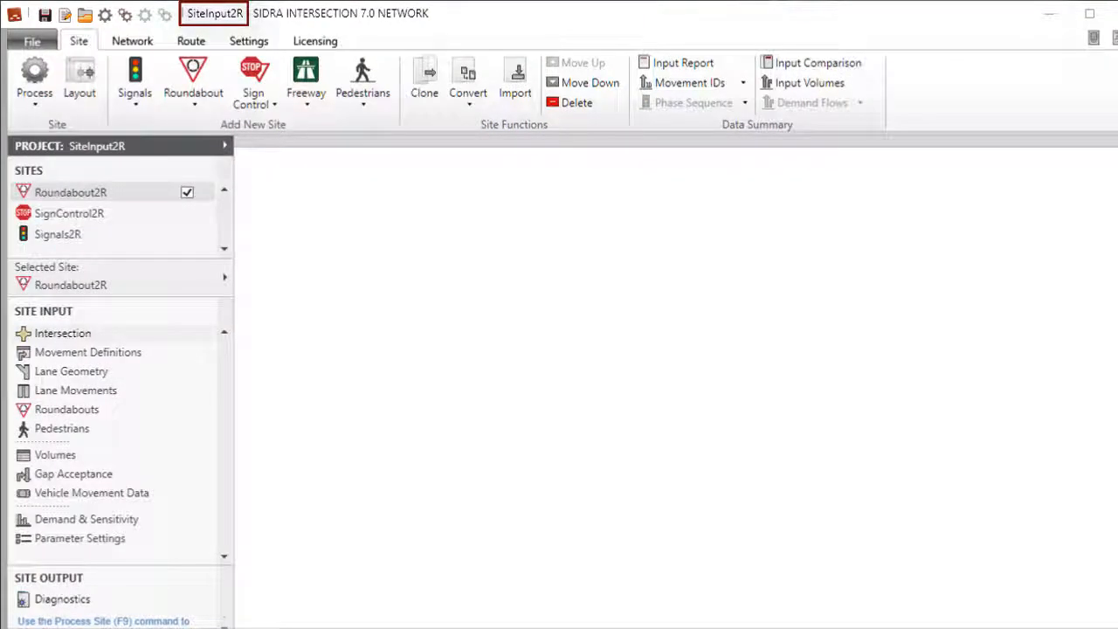
# - Save the project as SiteInput3R.sip7 and rename site Roundabout2R to Roundabout3R
pyautogui.click(33, 41)
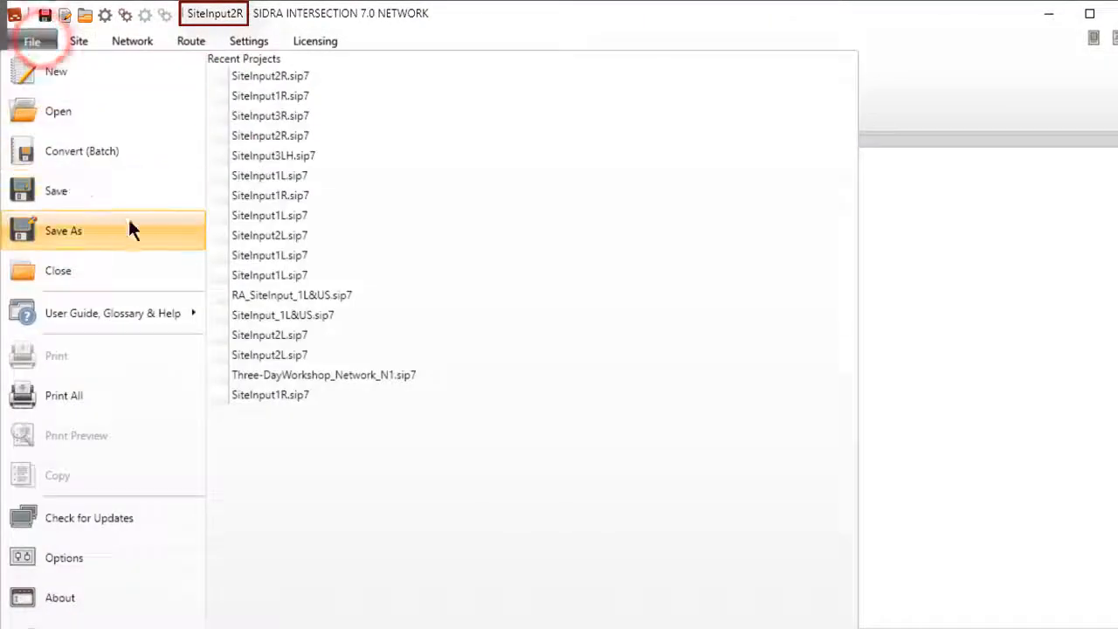
pyautogui.click(62, 229)
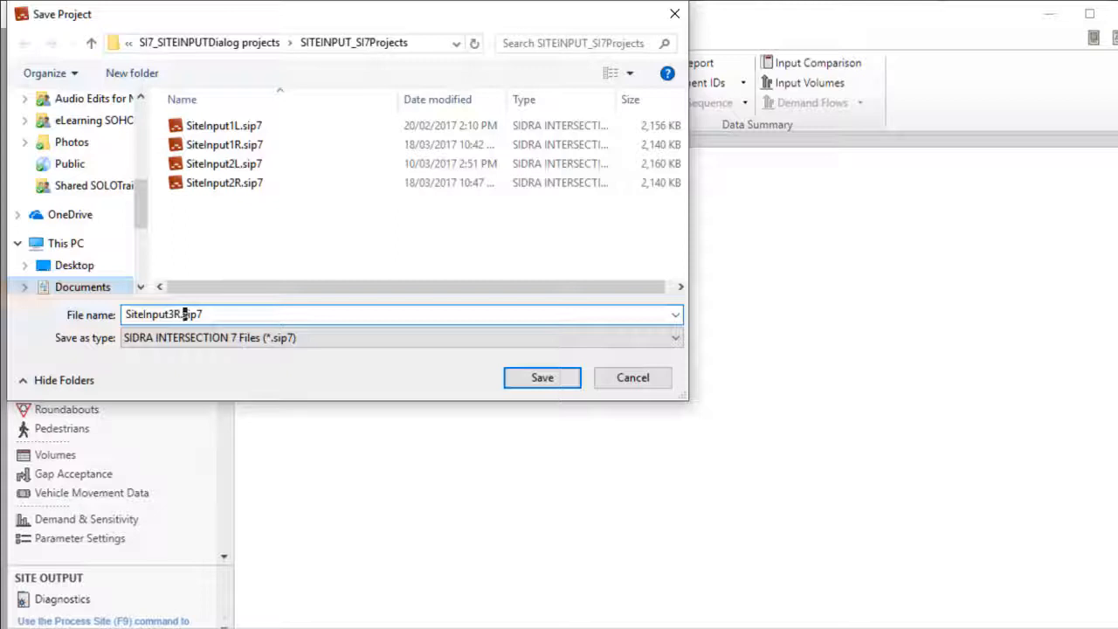
pyautogui.click(541, 377)
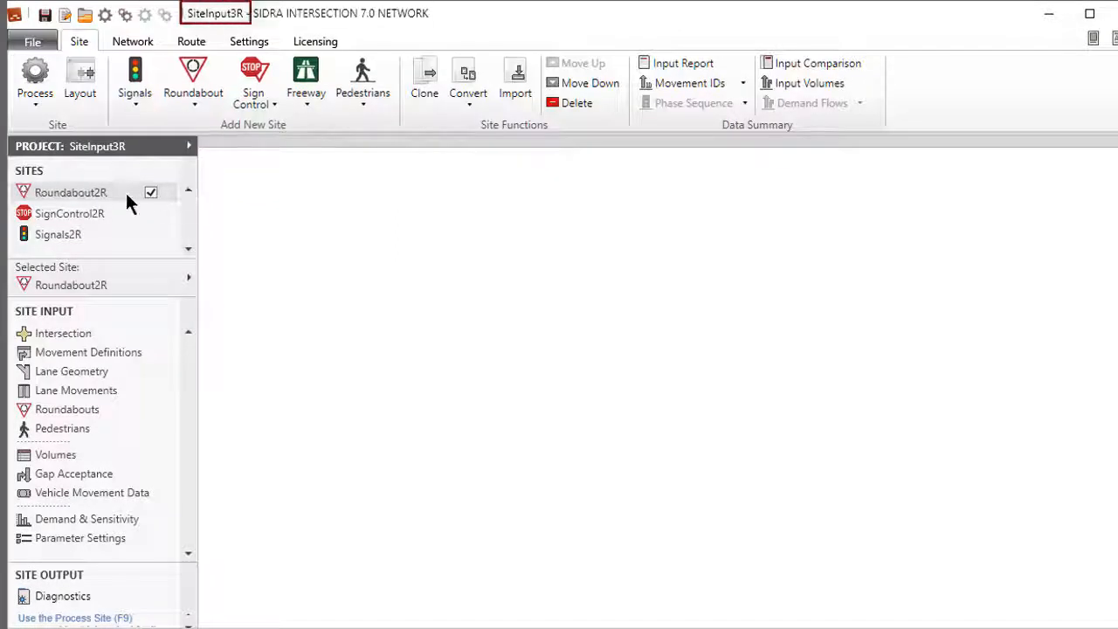
pyautogui.doubleClick(71, 192)
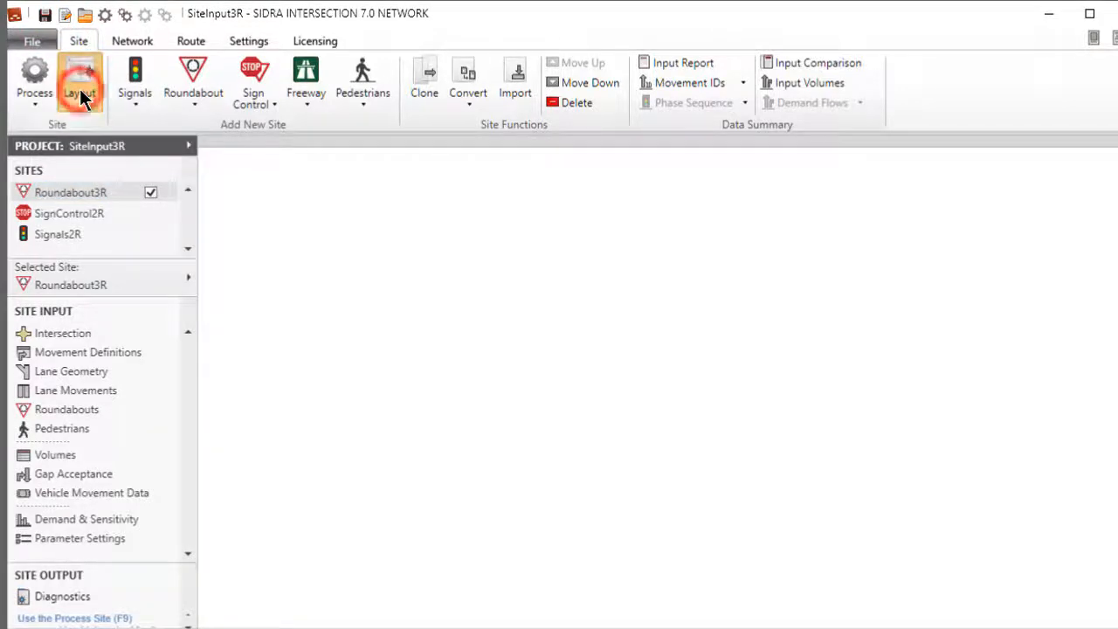
# - Display the Roundabout3R layout and open Movement Definitions showing the Buses and Taxis classes
pyautogui.click(79, 78)
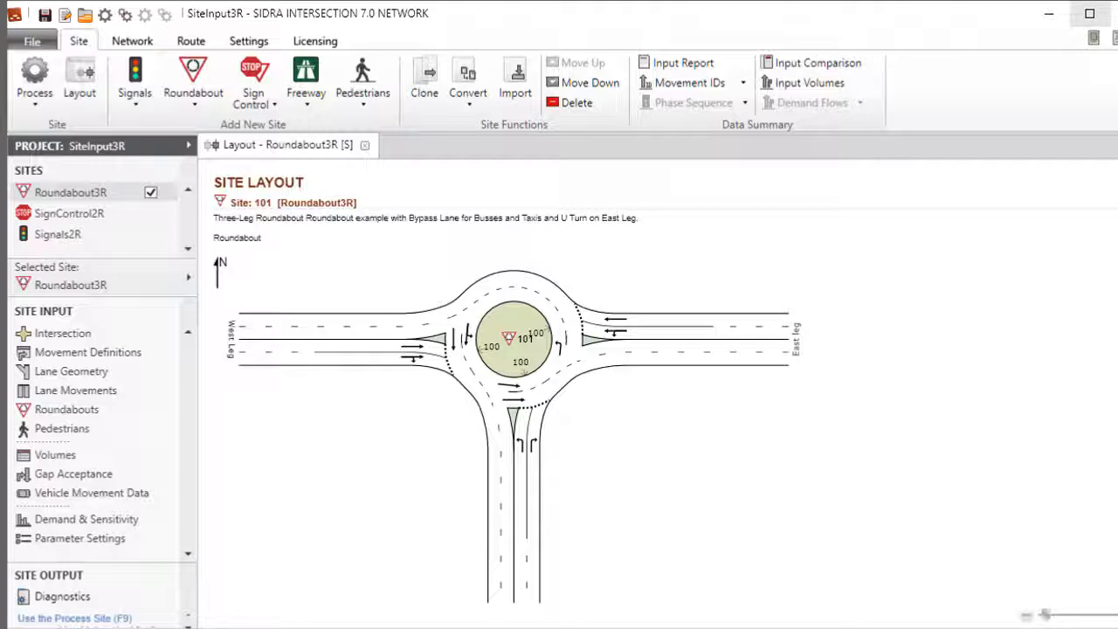
pyautogui.click(193, 82)
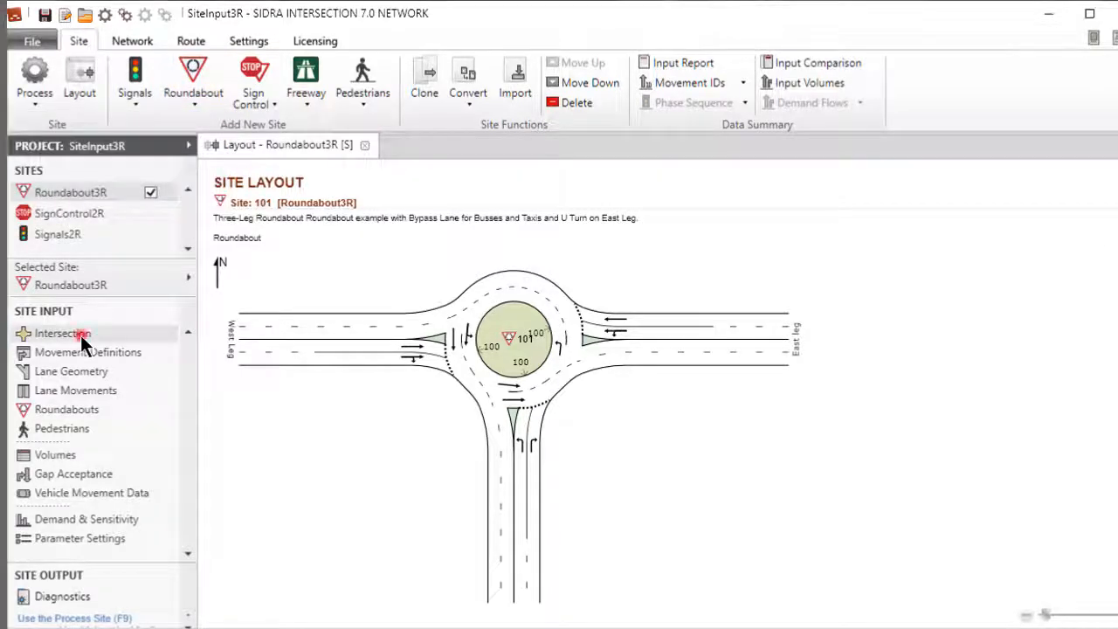
pyautogui.click(61, 333)
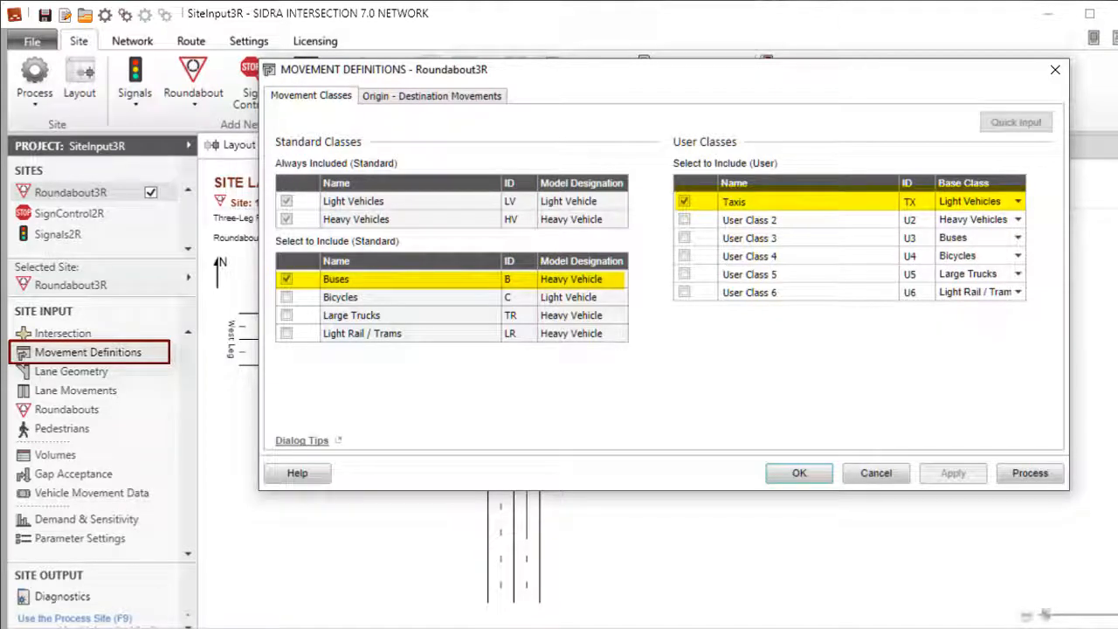
# - Review the East leg's origin-destination movements, including its U-turn, and close Movement Definitions
pyautogui.click(431, 95)
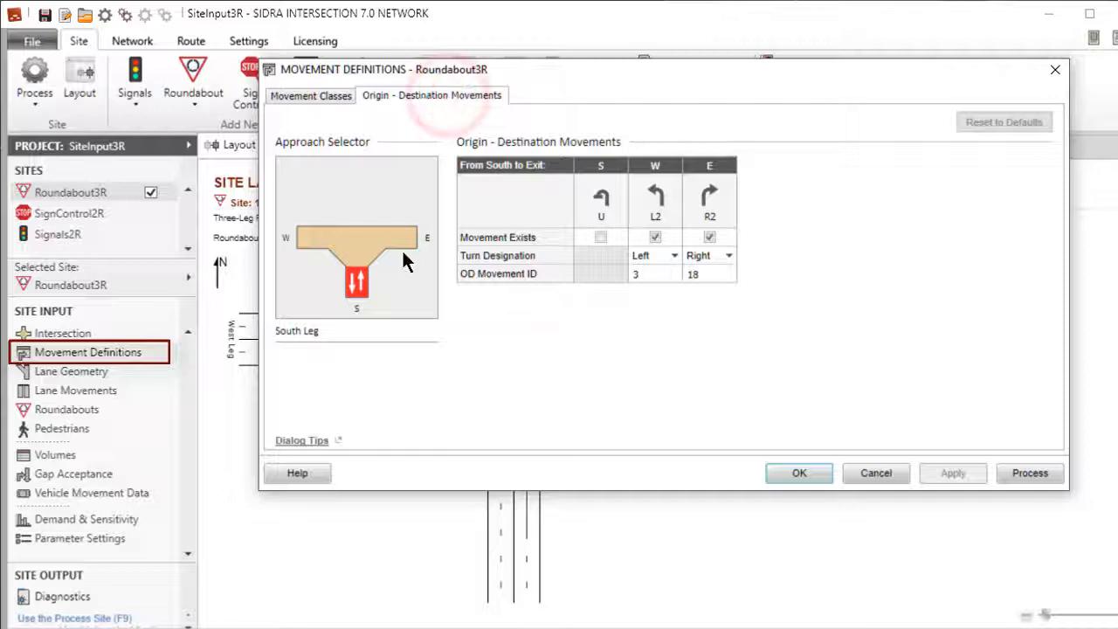
pyautogui.click(400, 238)
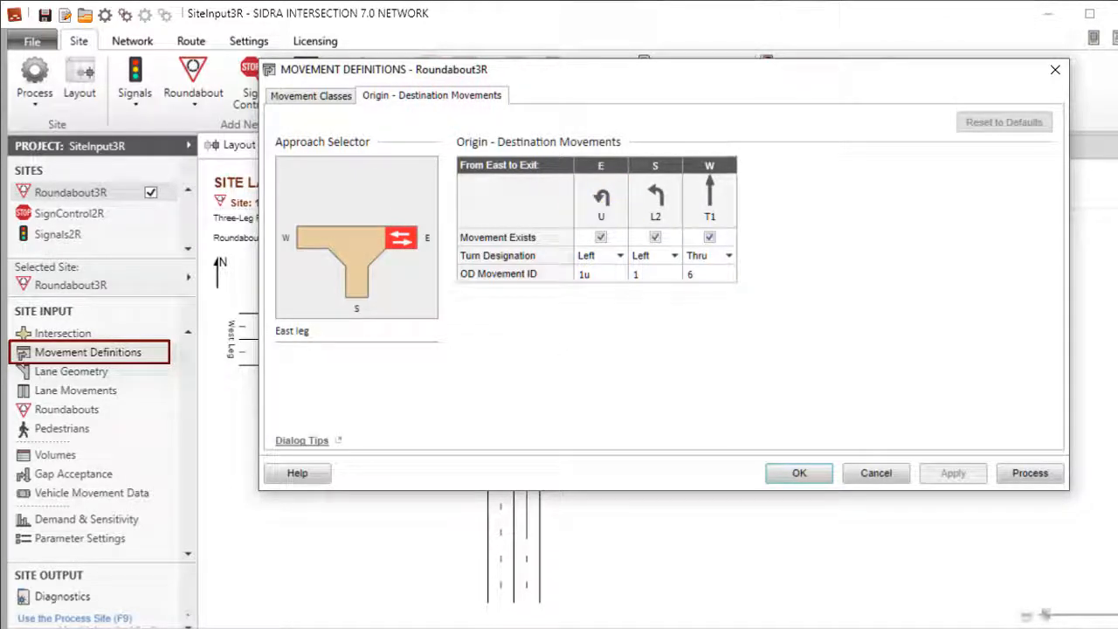
pyautogui.click(798, 473)
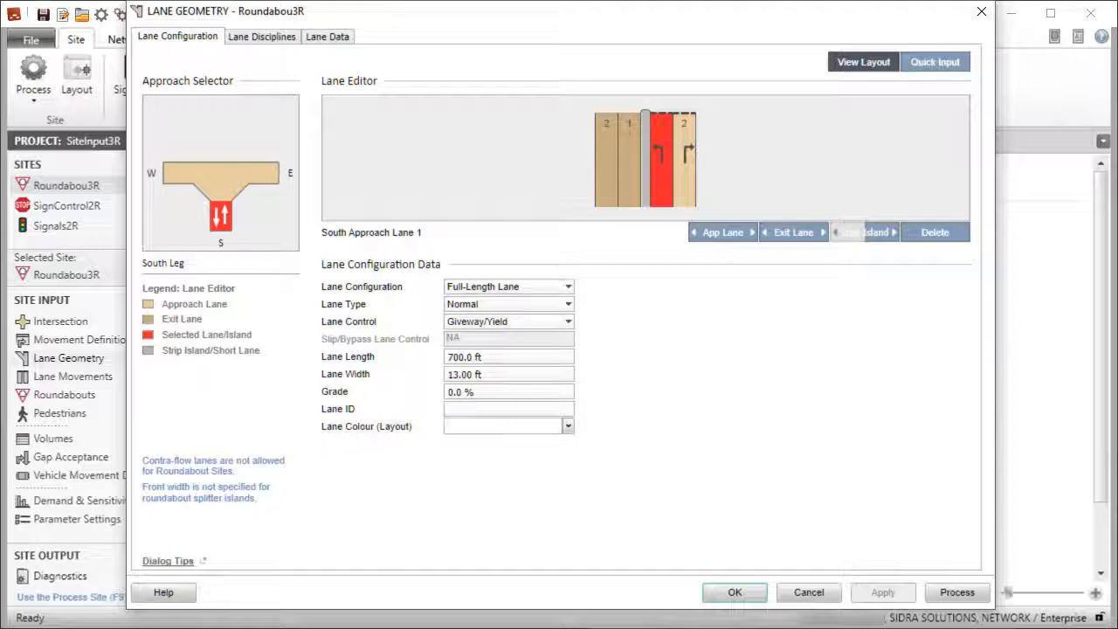
# - Show the layout beside the lane editor and review the East, West and South leg lanes
pyautogui.click(864, 61)
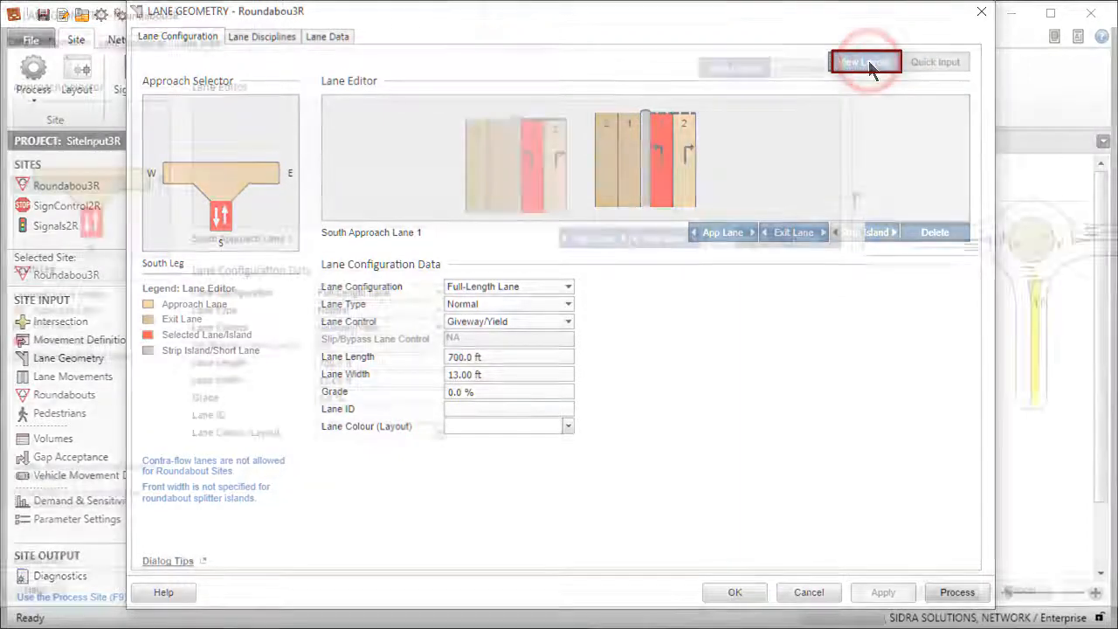
pyautogui.click(865, 61)
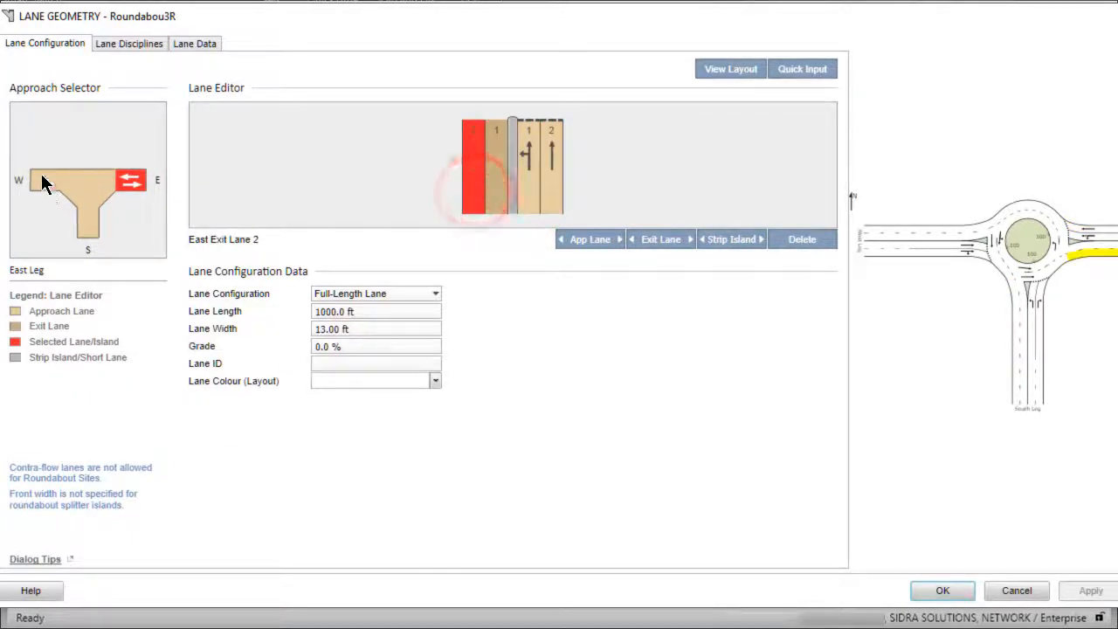
pyautogui.click(46, 180)
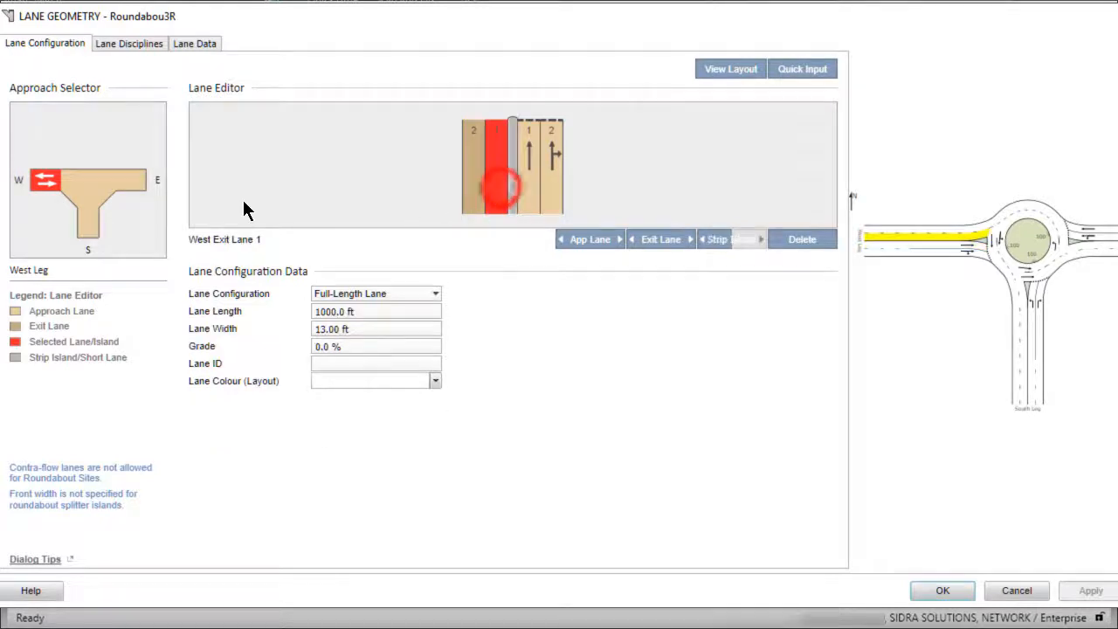
pyautogui.click(87, 223)
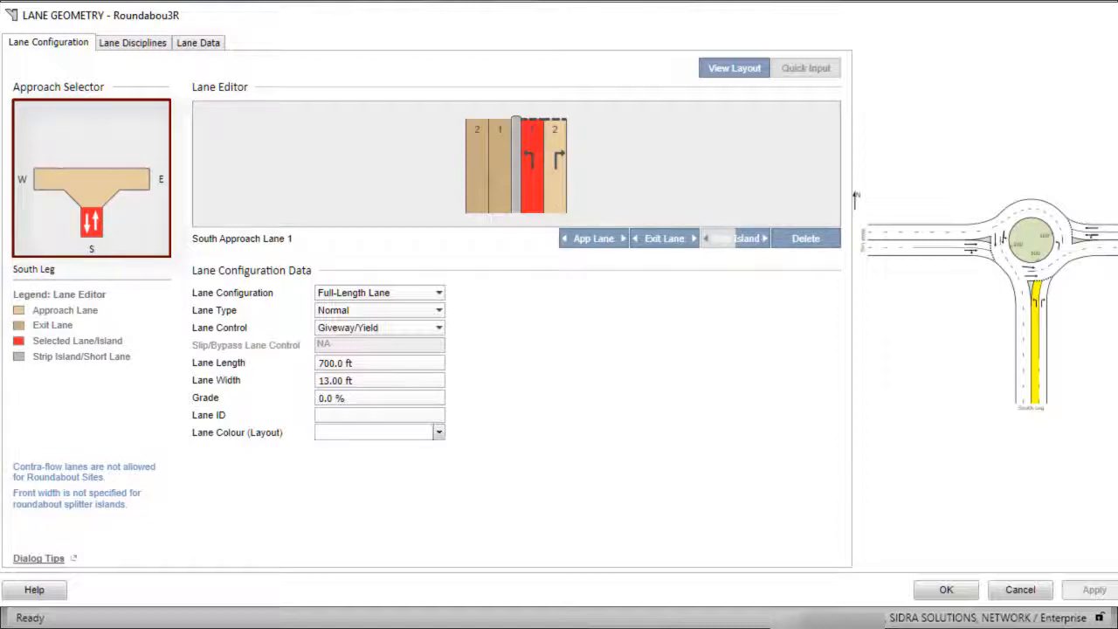
pyautogui.click(556, 162)
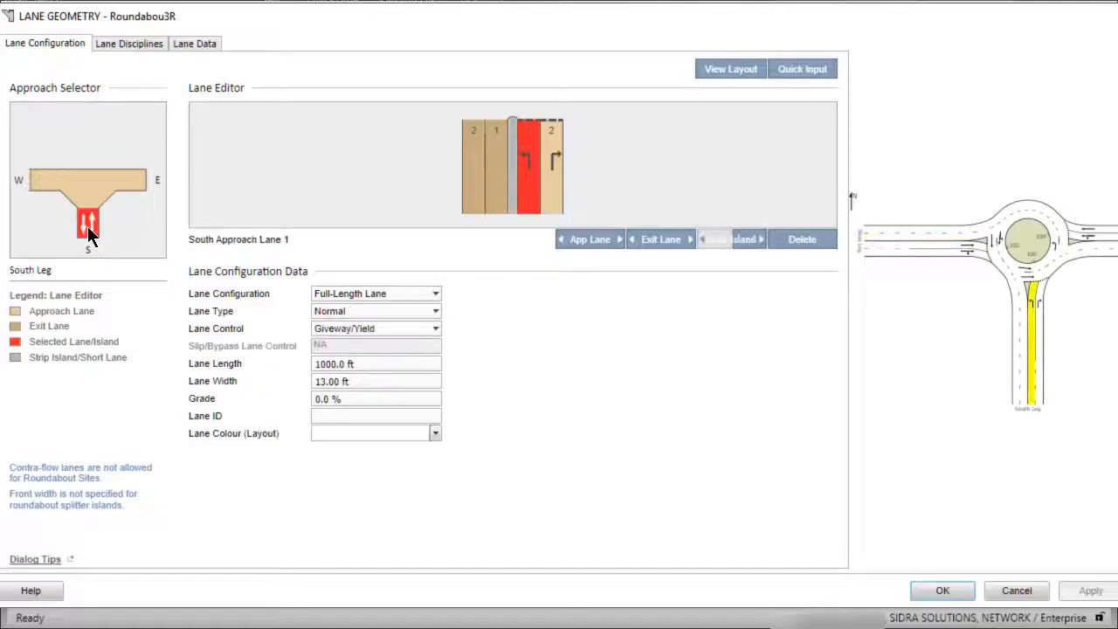
pyautogui.click(550, 166)
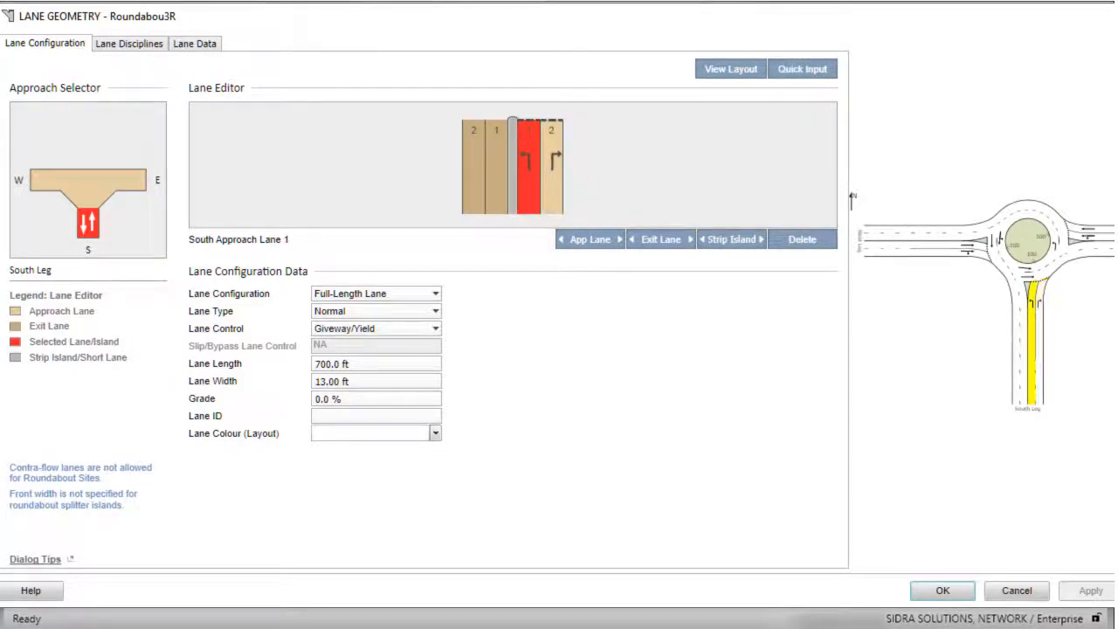
pyautogui.click(661, 239)
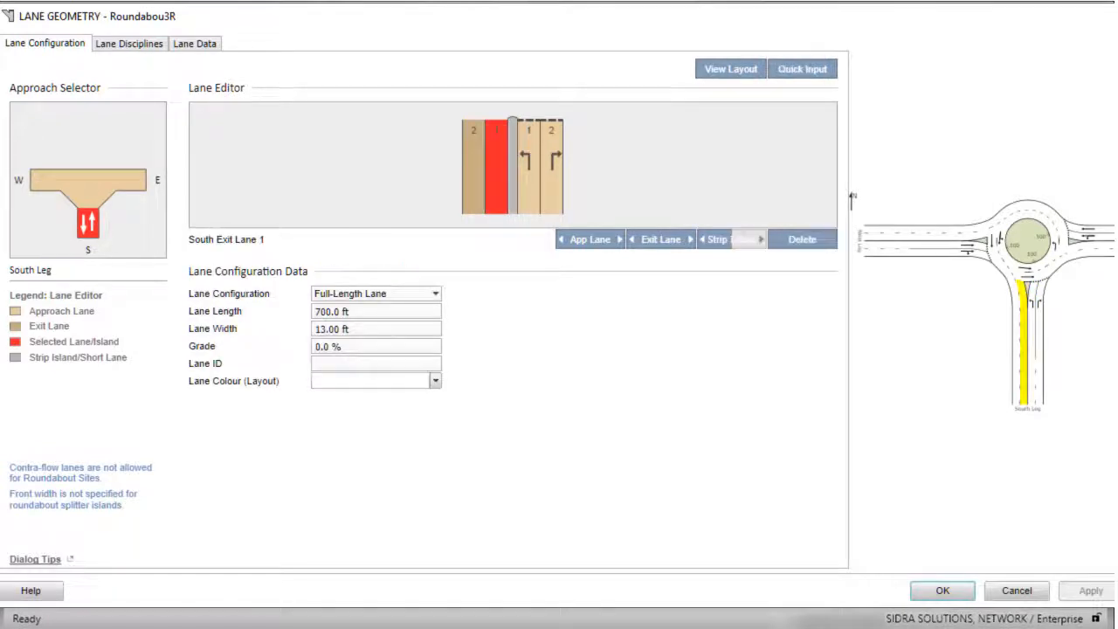
pyautogui.click(529, 164)
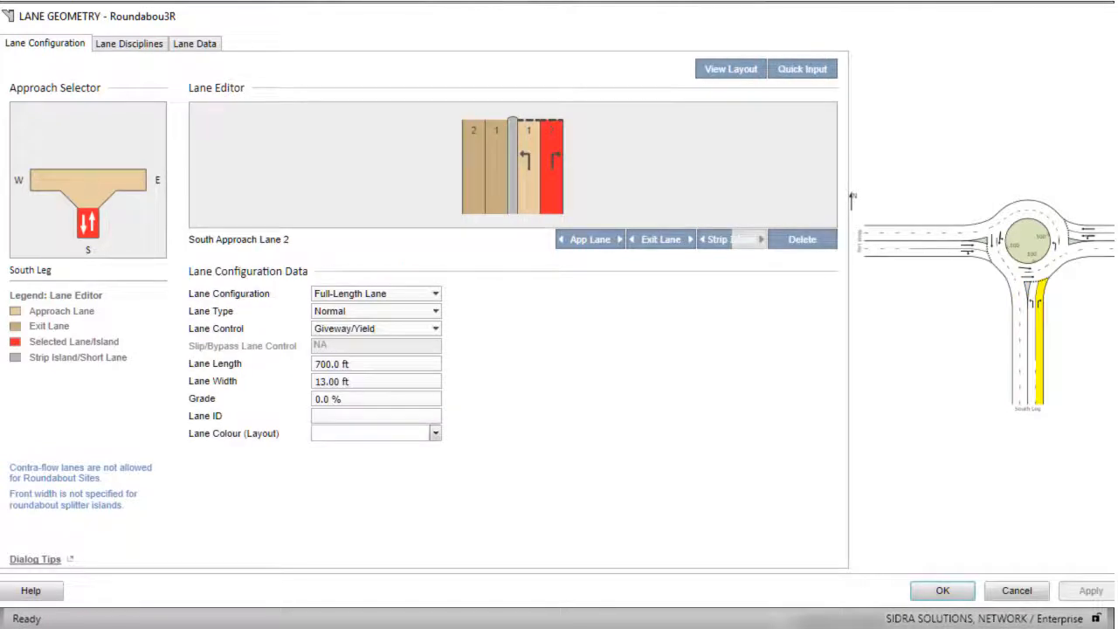
pyautogui.click(716, 238)
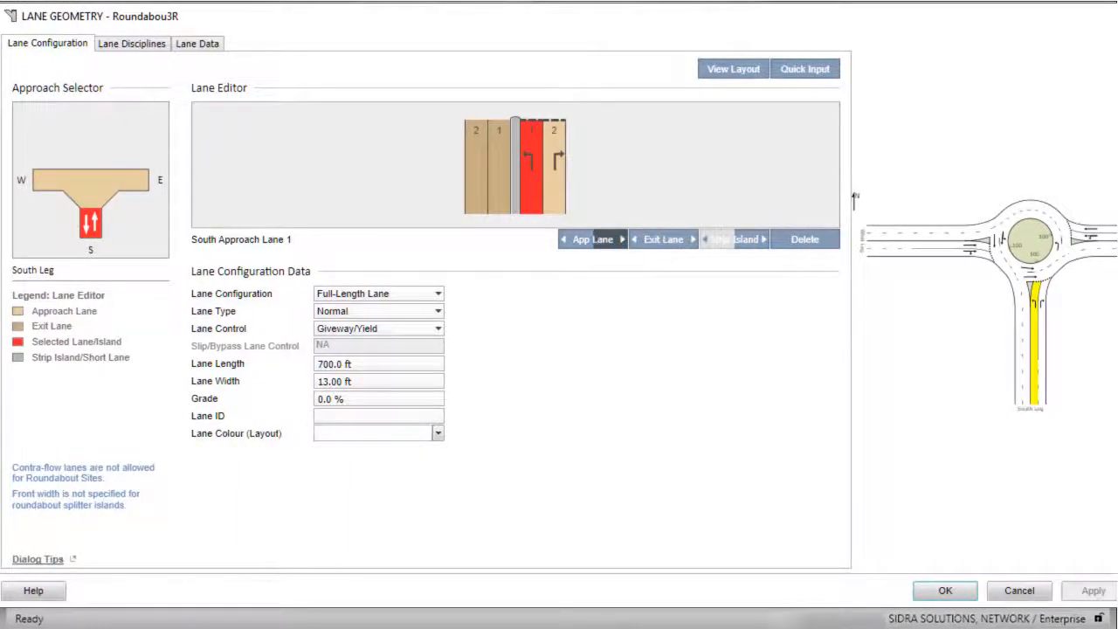
pyautogui.moveTo(662, 238)
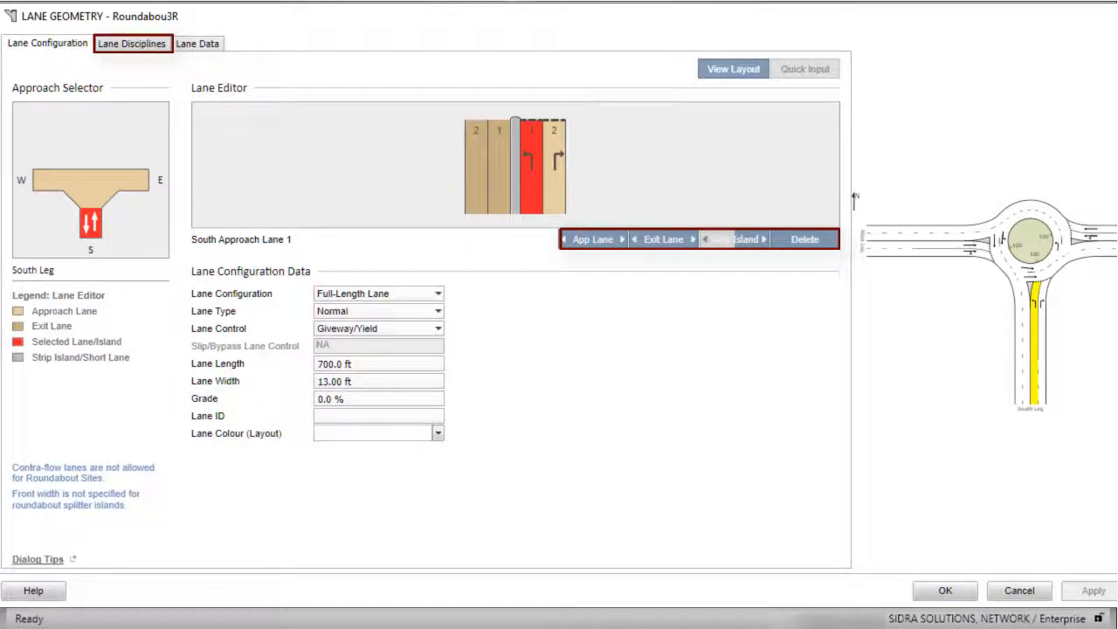
pyautogui.click(47, 43)
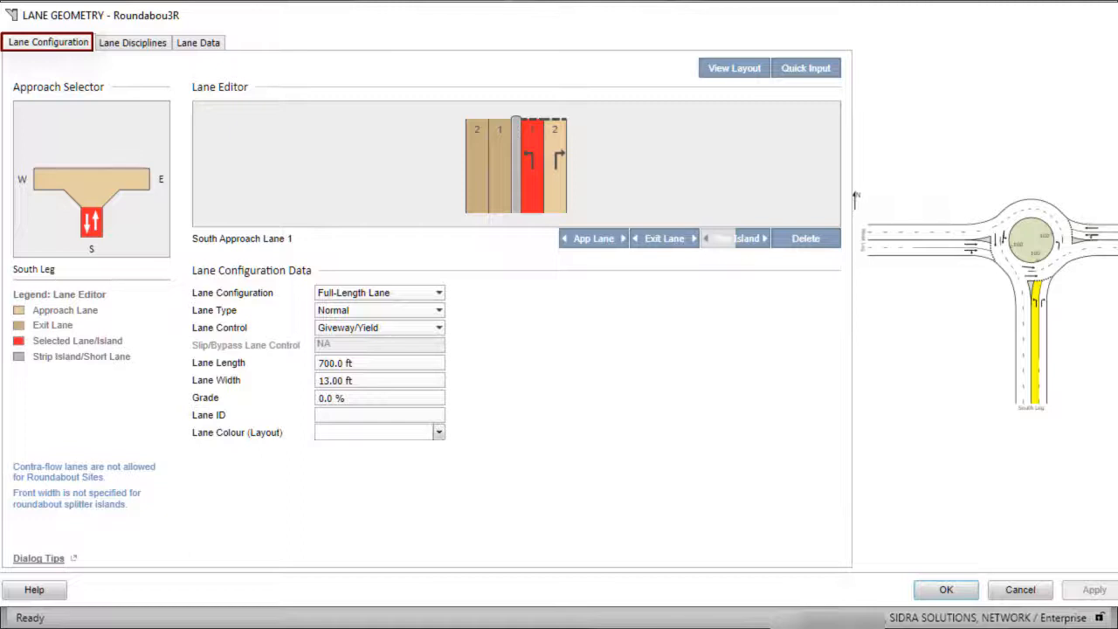
# - Add a third South approach lane to the right of approach lane 2
pyautogui.click(557, 162)
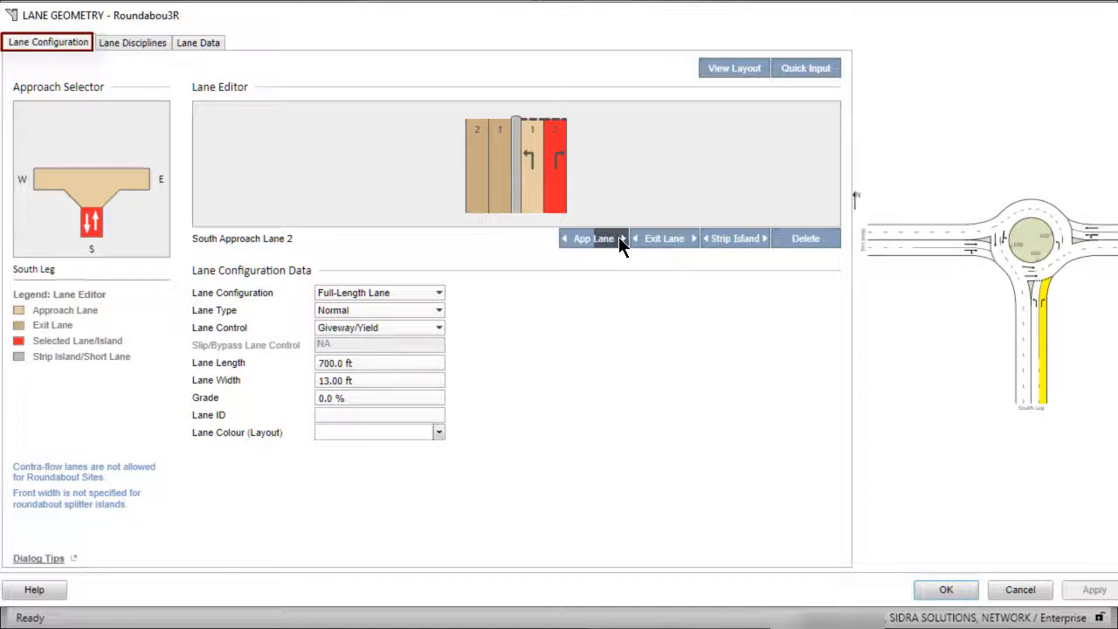
pyautogui.click(593, 237)
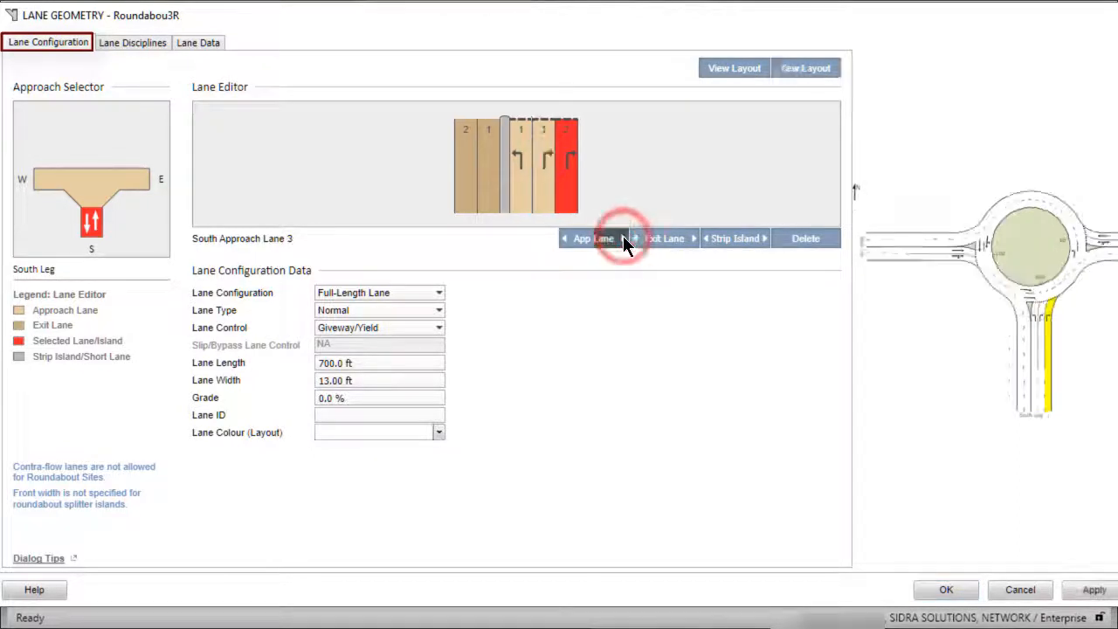
pyautogui.click(594, 238)
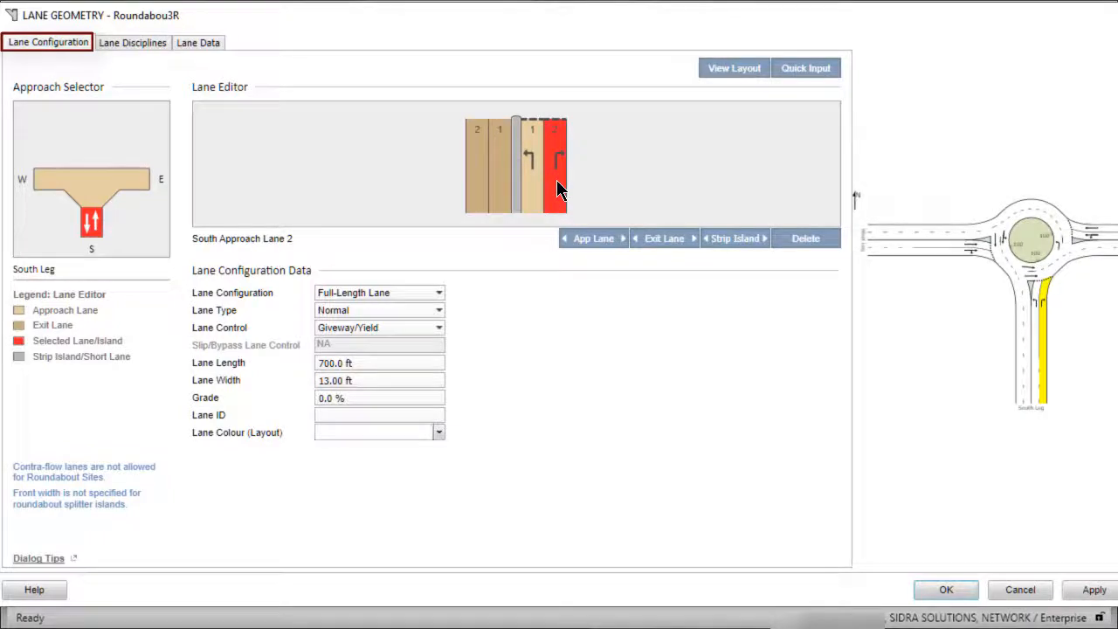
pyautogui.rightClick(559, 187)
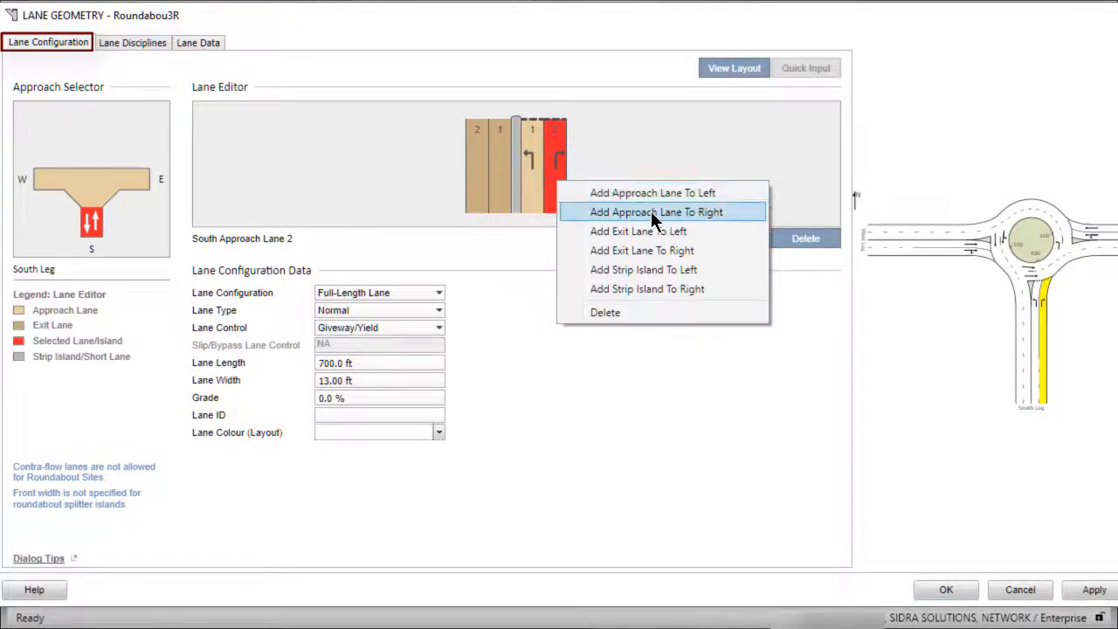
pyautogui.click(656, 211)
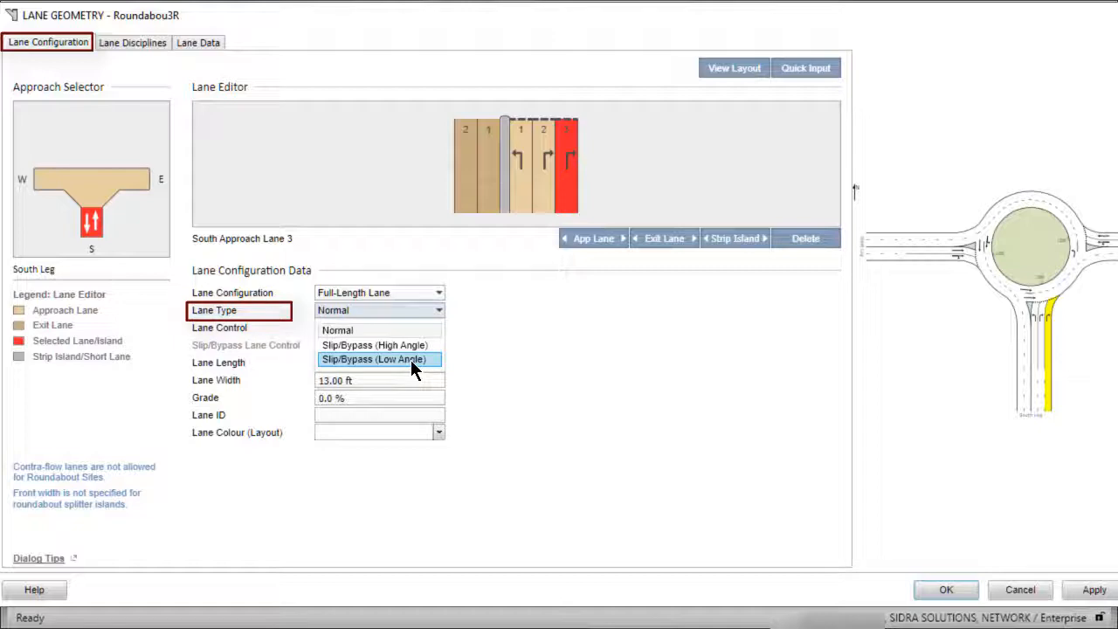
# - Set South approach lane 3 to Slip/Bypass (Low Angle) with lane ID B
pyautogui.click(379, 359)
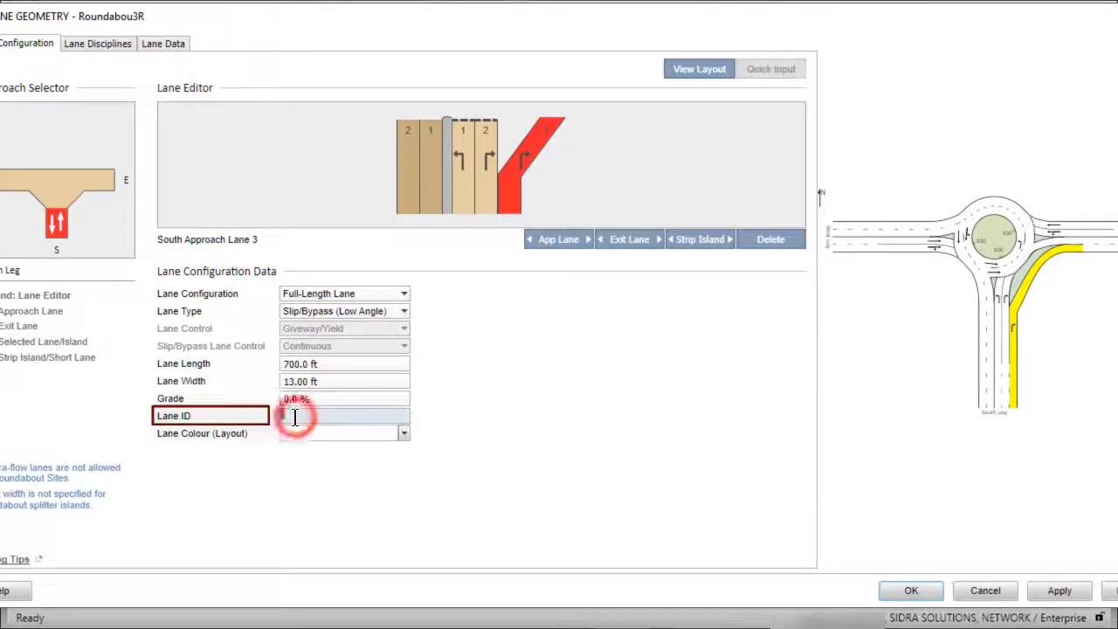
pyautogui.click(404, 434)
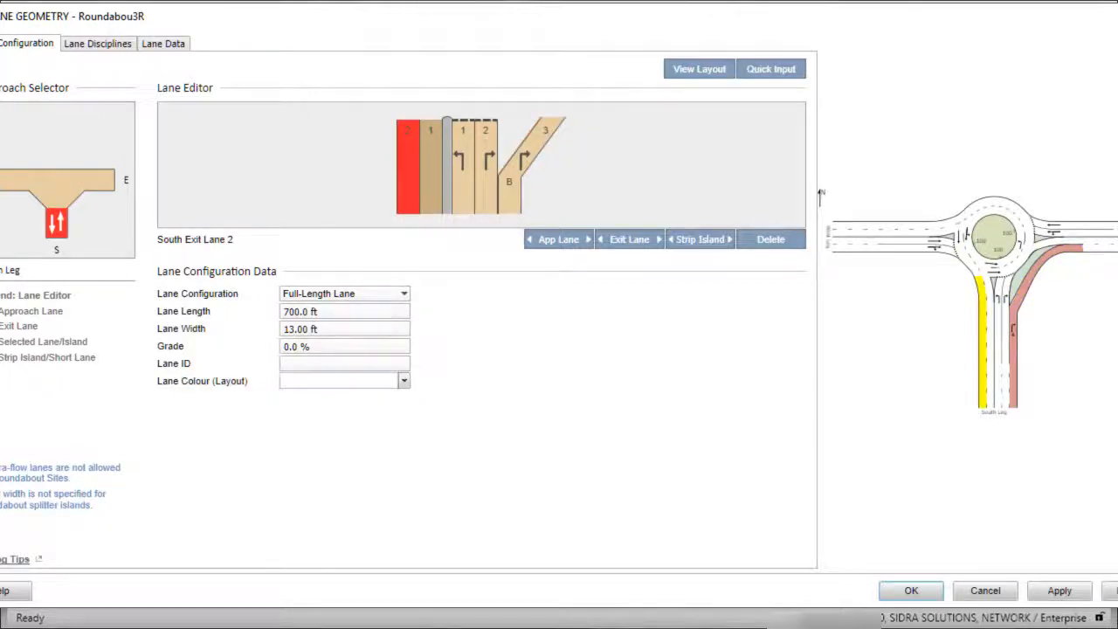
pyautogui.click(770, 238)
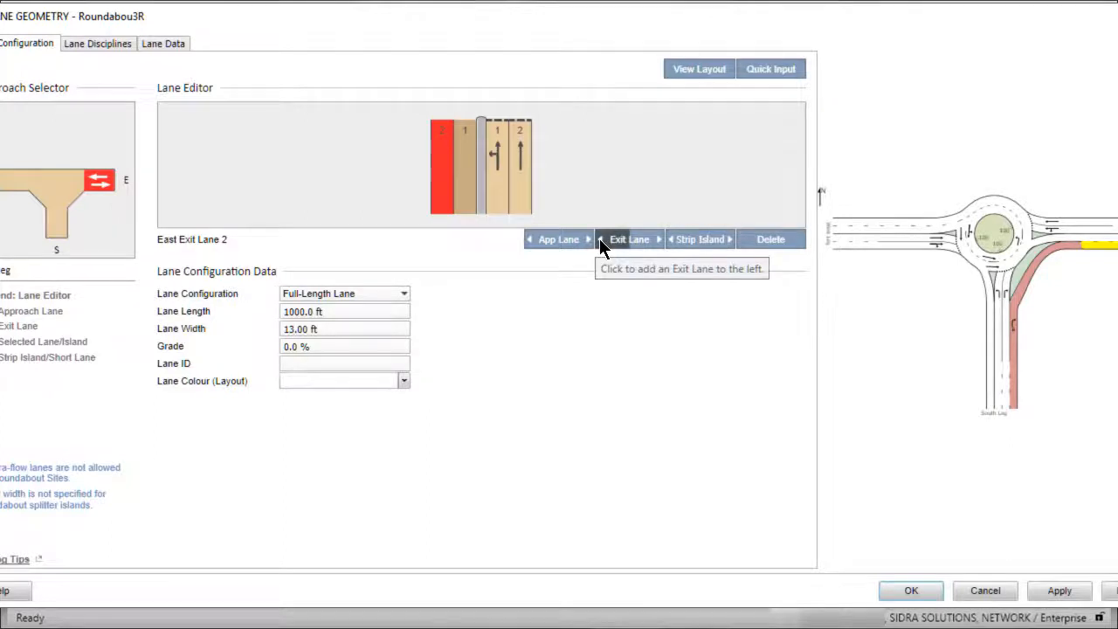
# - Add an East leg exit lane to the left with lane ID B and pink colour
pyautogui.click(600, 239)
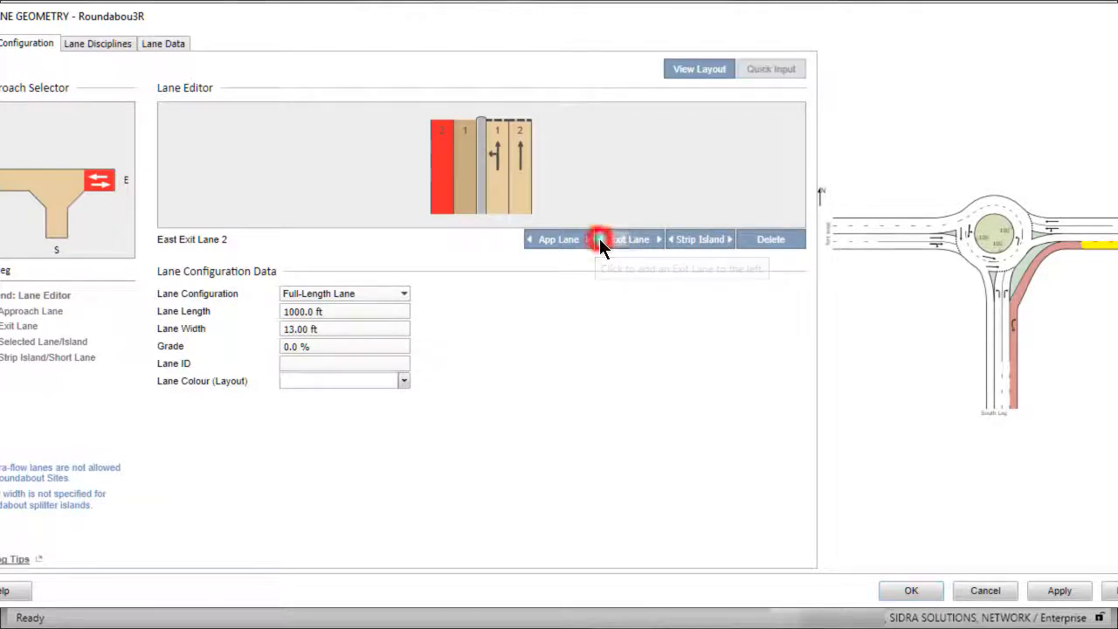
pyautogui.click(629, 239)
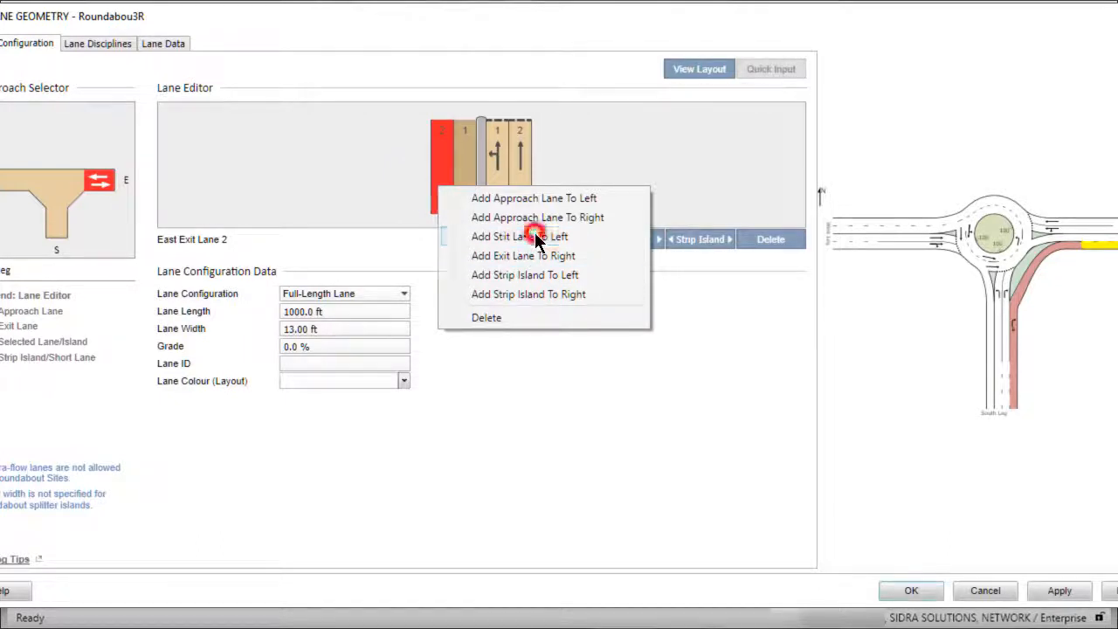
pyautogui.click(522, 255)
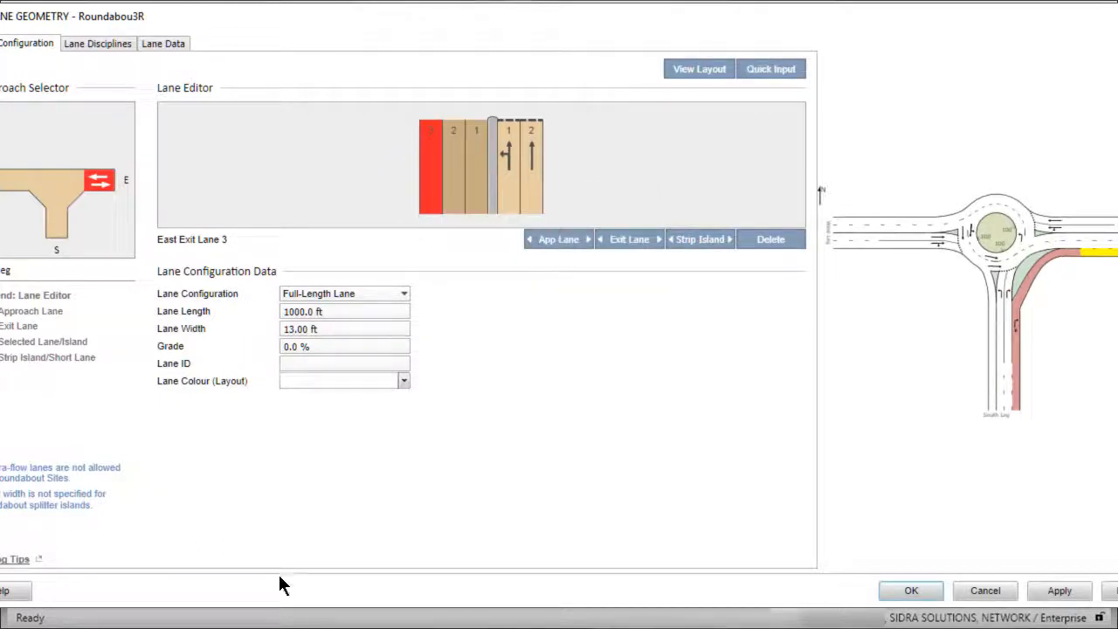
pyautogui.click(341, 364)
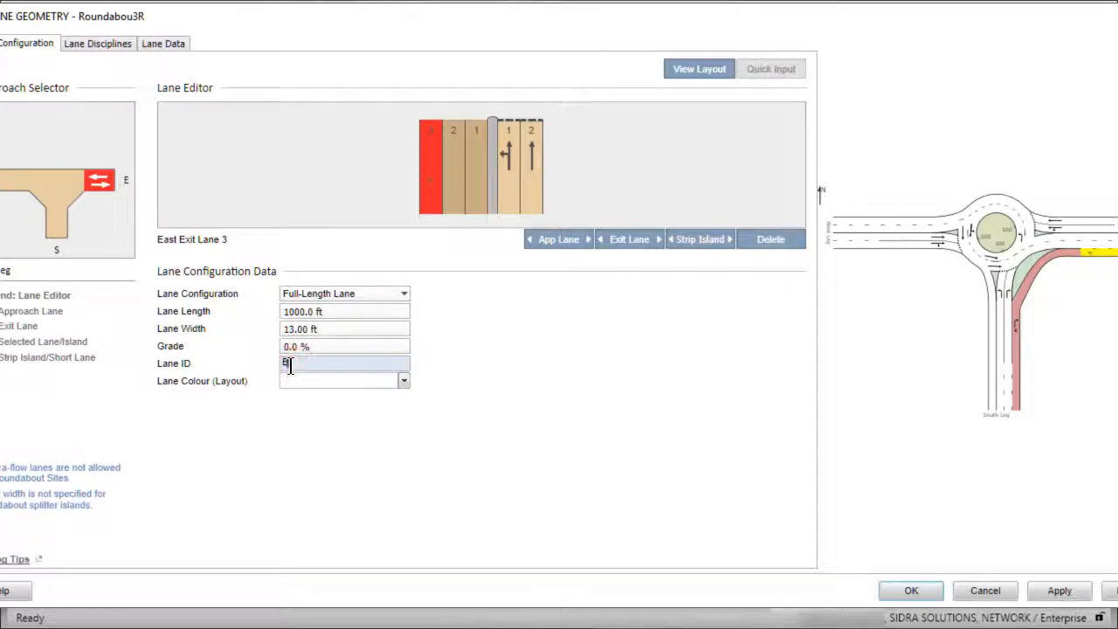
pyautogui.click(403, 380)
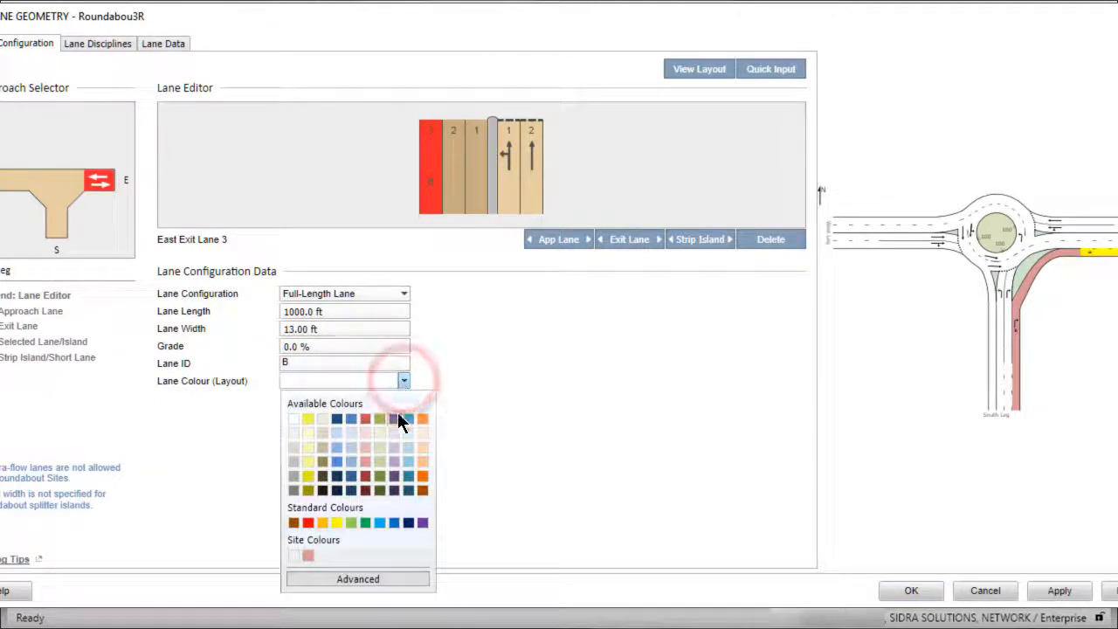
pyautogui.click(394, 418)
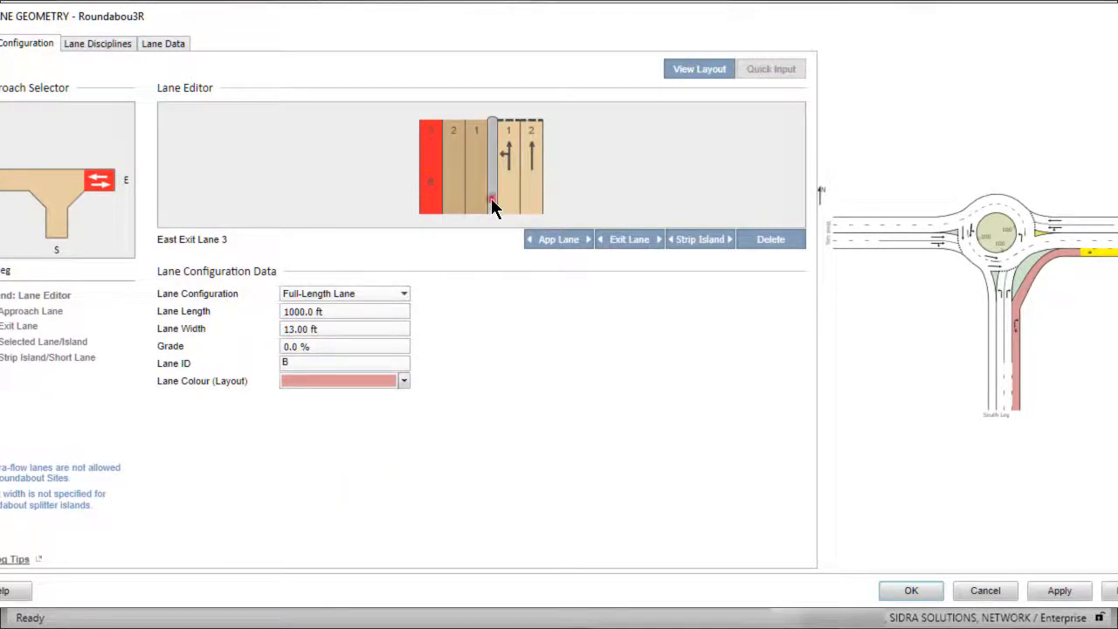
# - Select the east splitter island, then choose the west splitter island's fill style
pyautogui.click(492, 166)
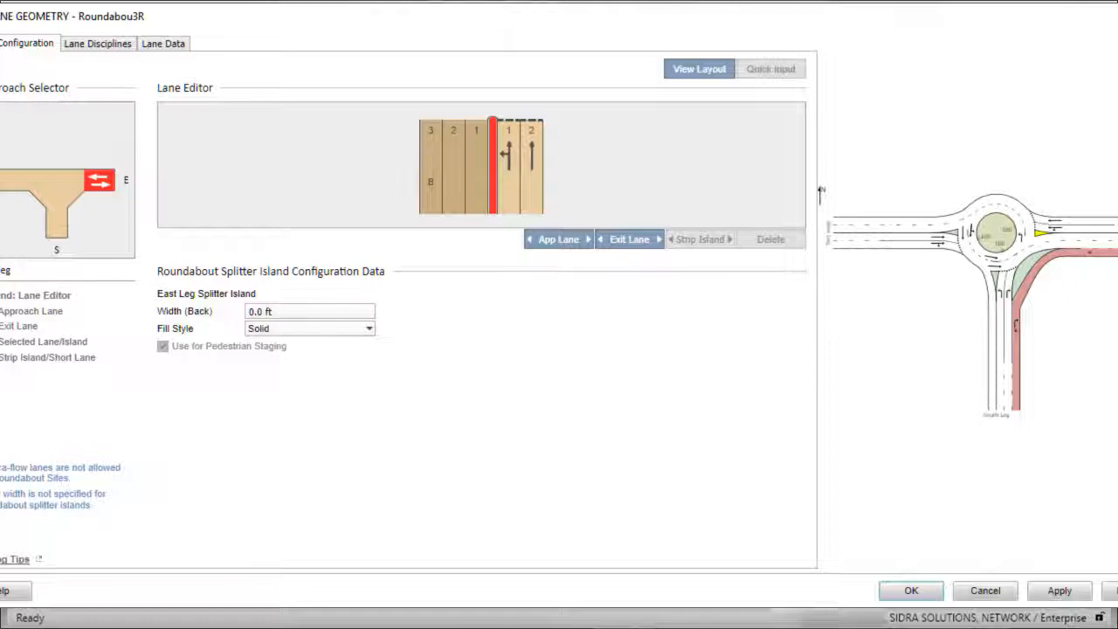
pyautogui.moveTo(253, 315)
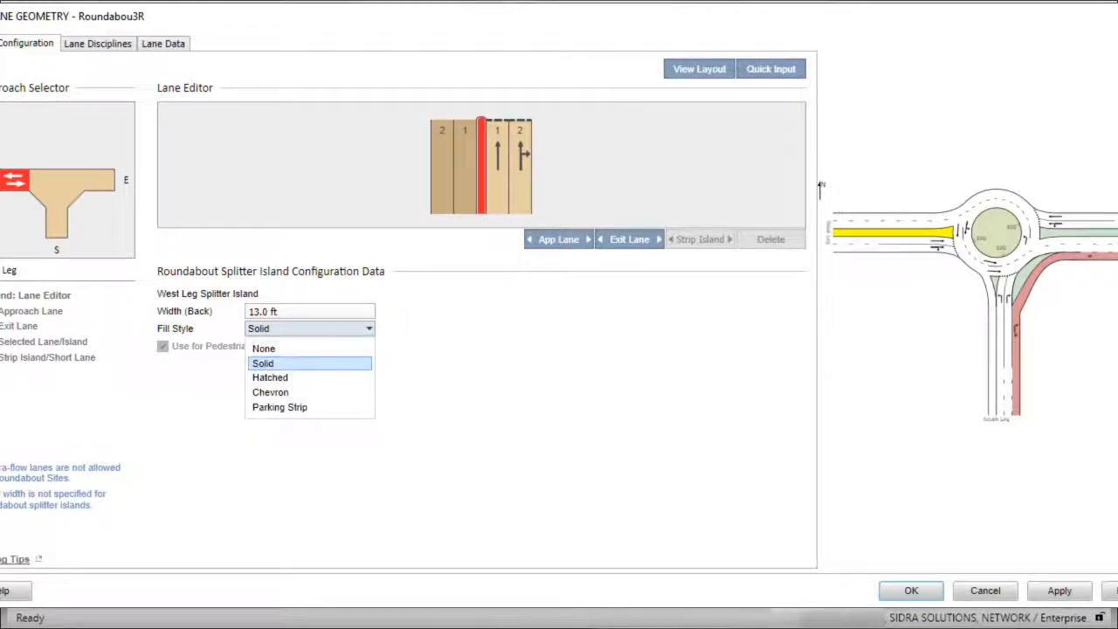
pyautogui.click(262, 363)
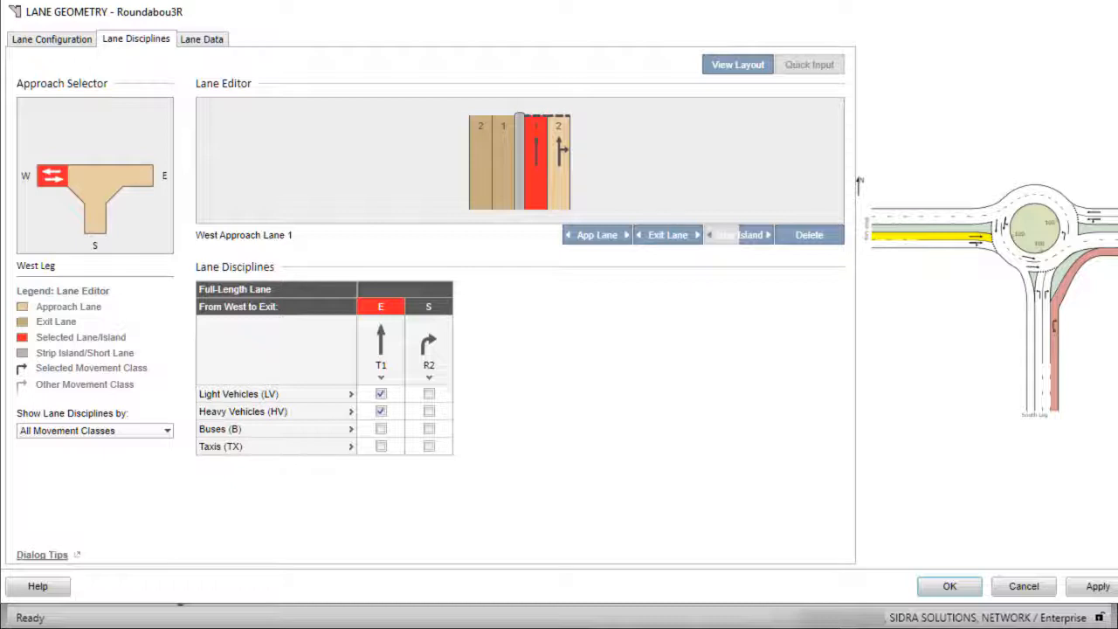
# - Allow light and heavy vehicle U-turns from East approach lane 1
pyautogui.click(140, 175)
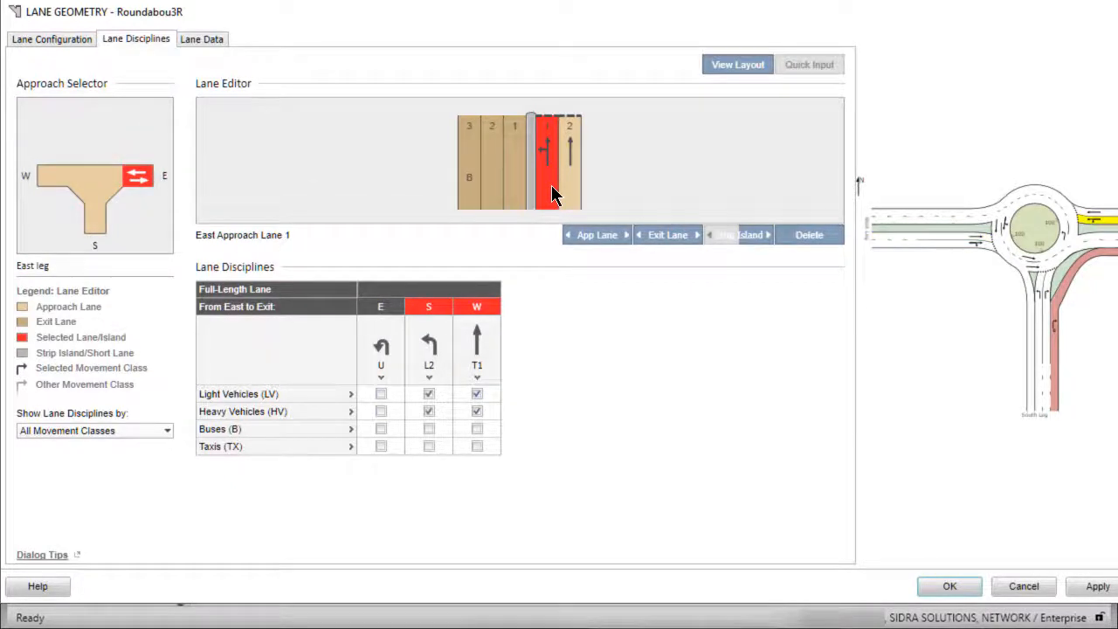
pyautogui.click(380, 393)
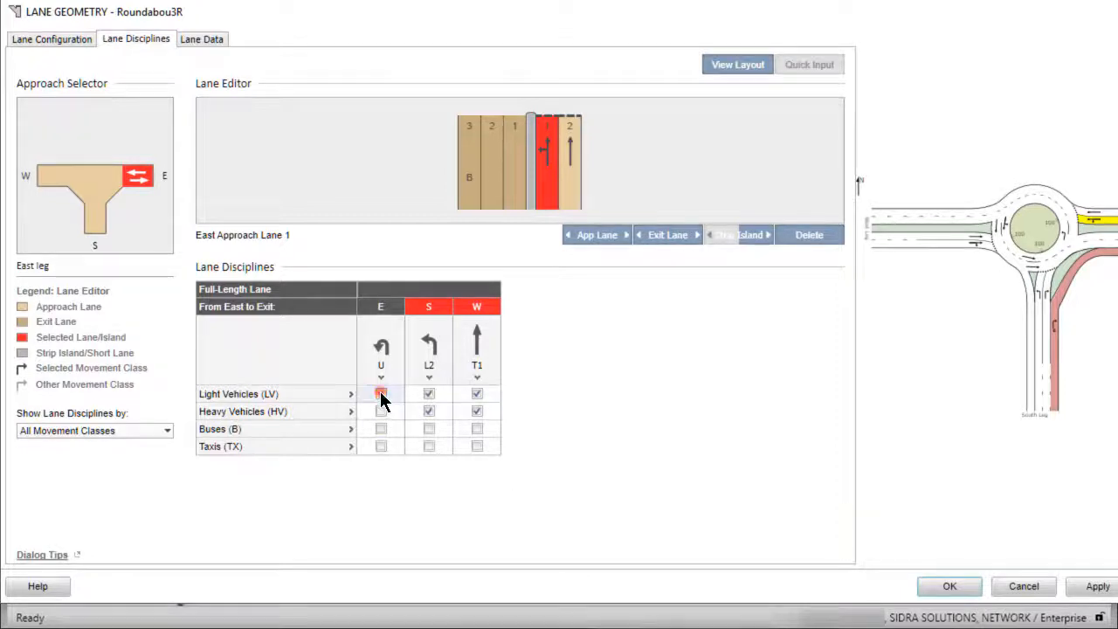
pyautogui.click(380, 411)
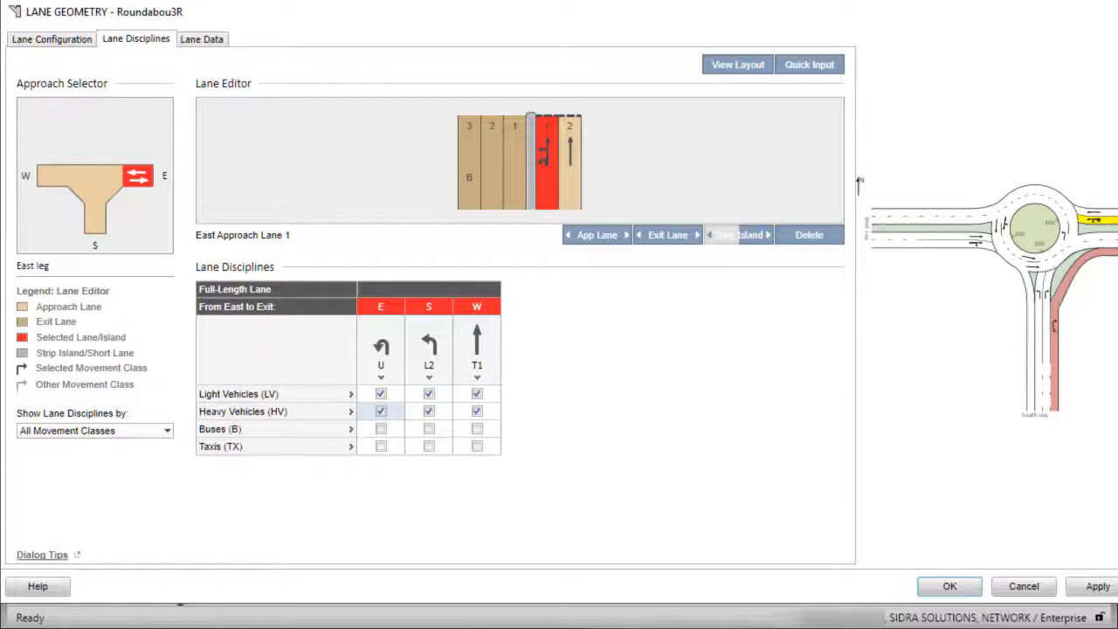
# - Set the South bypass lane to carry right-turning buses and taxis, removing light vehicles
pyautogui.click(94, 214)
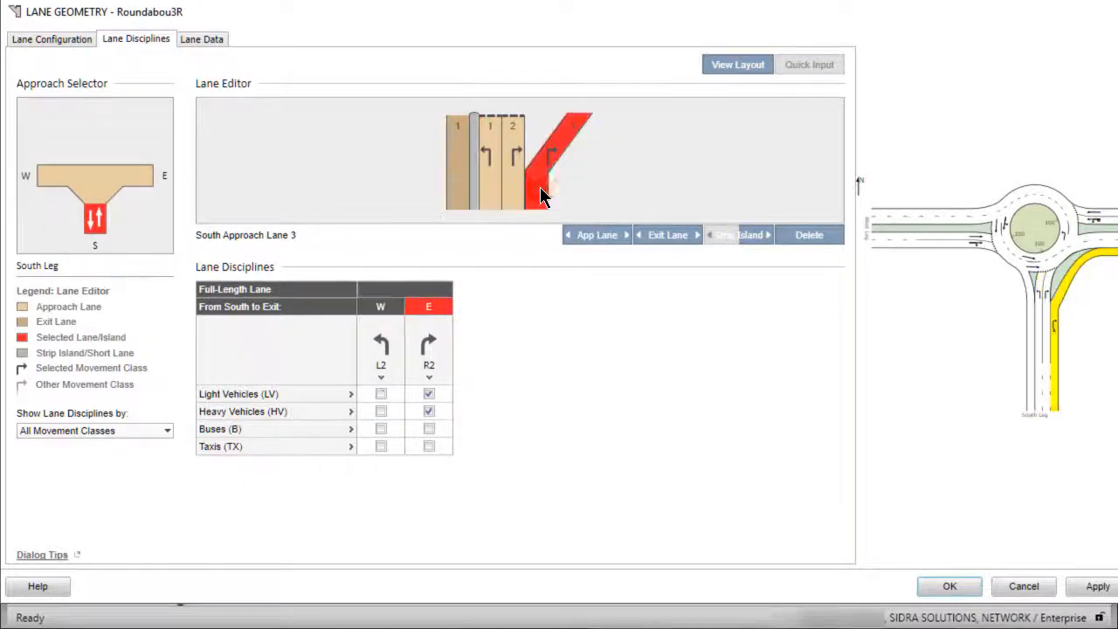
pyautogui.click(428, 393)
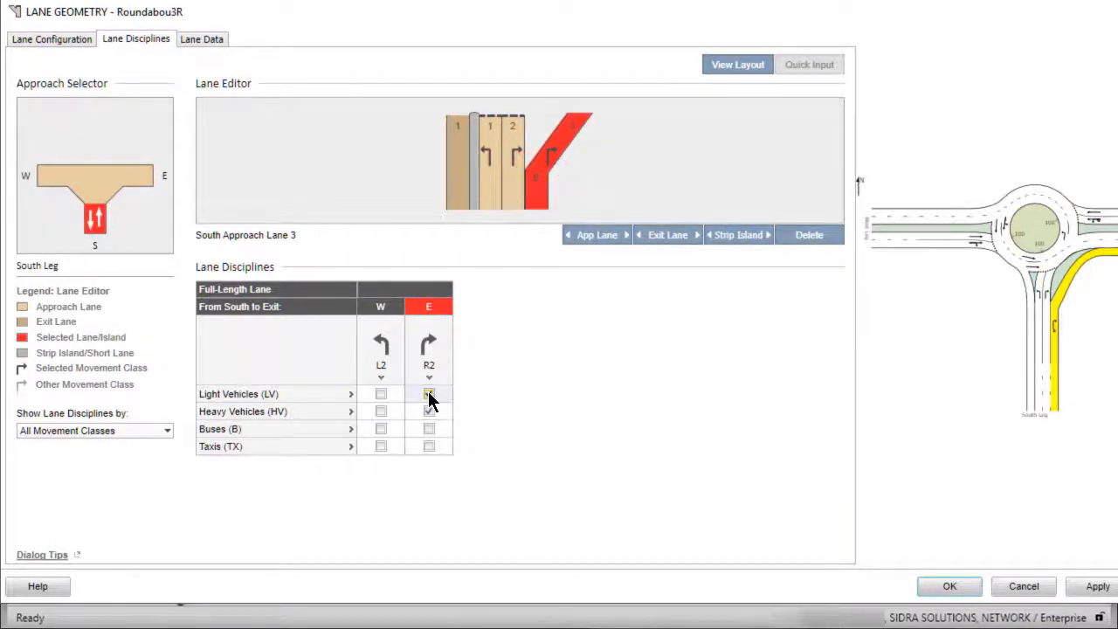
pyautogui.click(428, 393)
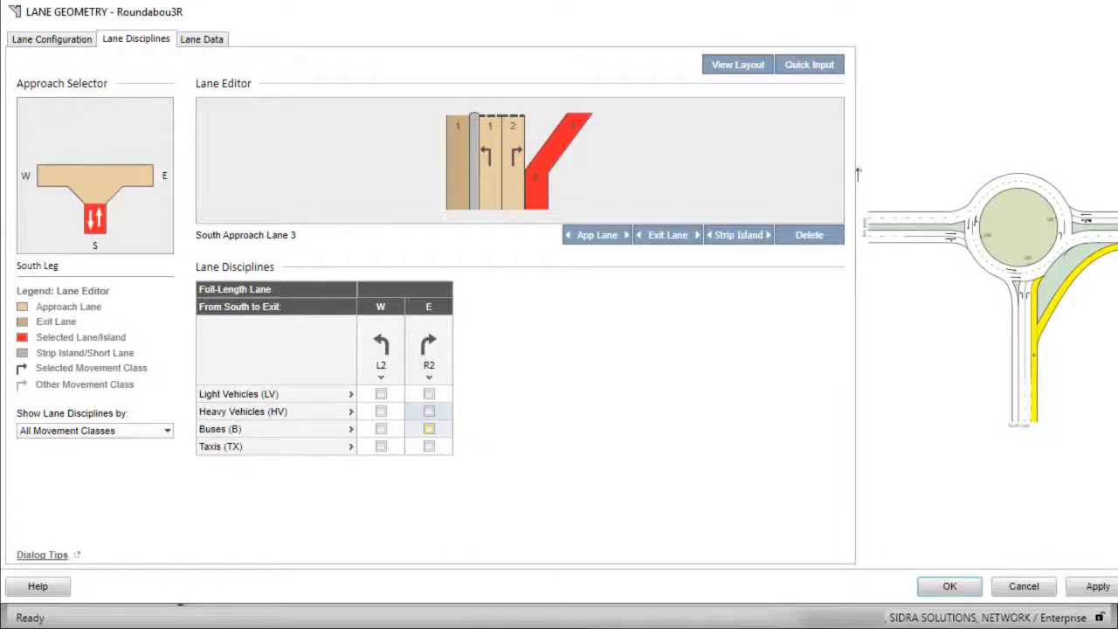
pyautogui.click(428, 428)
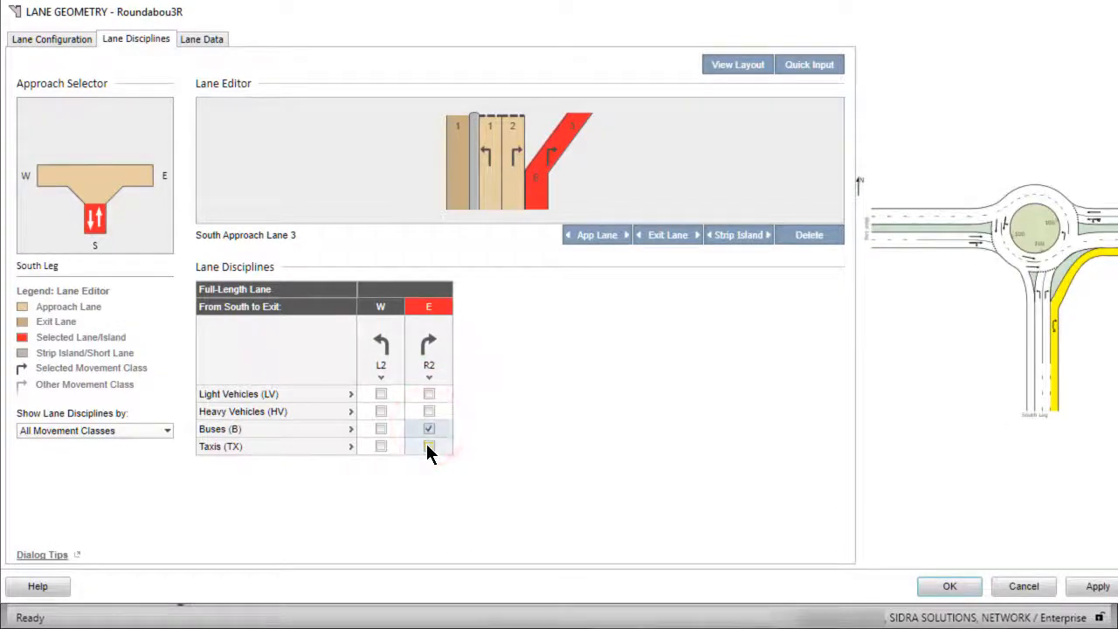
pyautogui.click(428, 445)
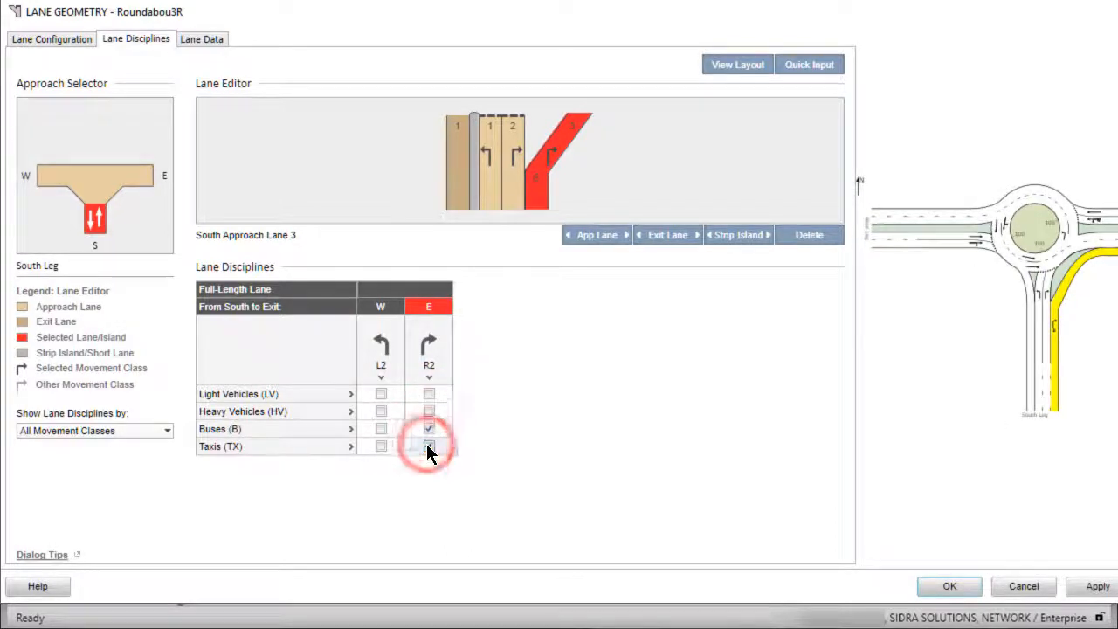
pyautogui.click(428, 447)
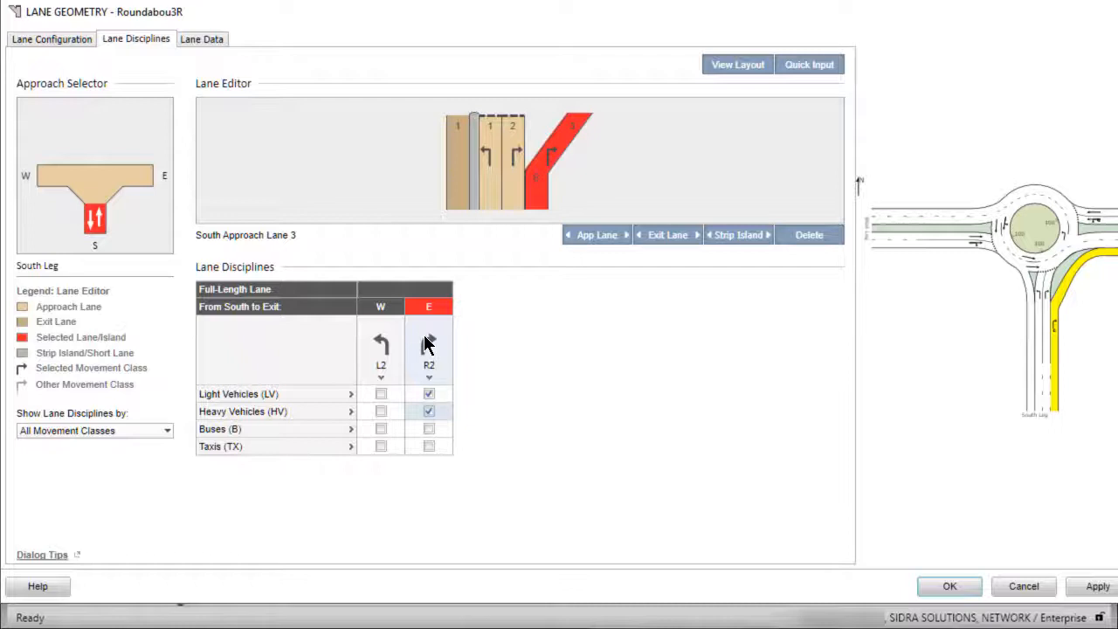
pyautogui.click(428, 343)
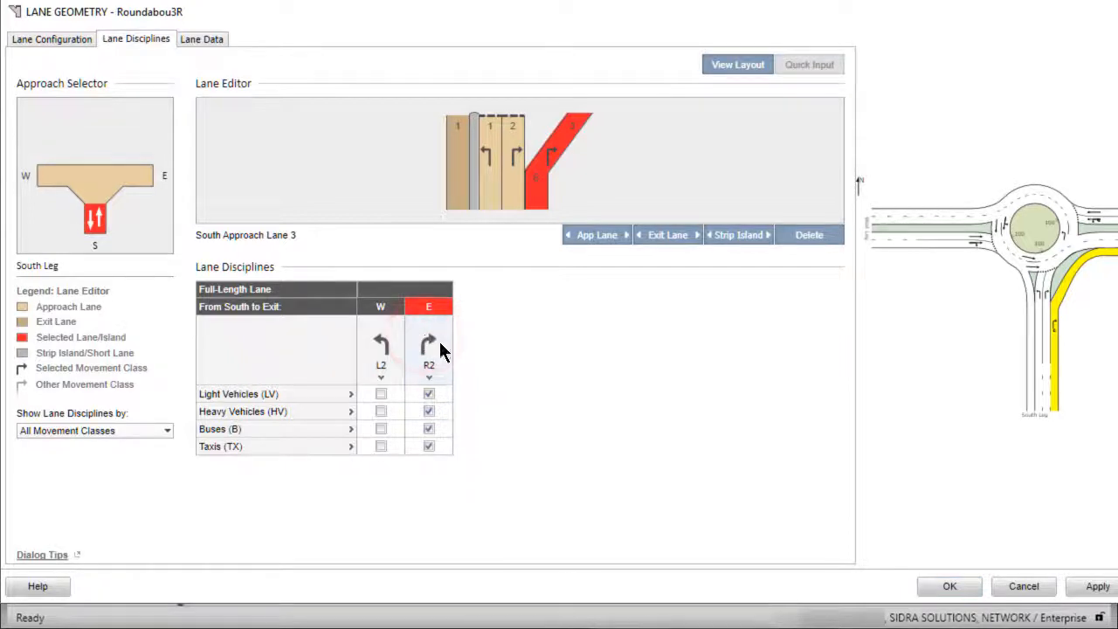
pyautogui.click(428, 393)
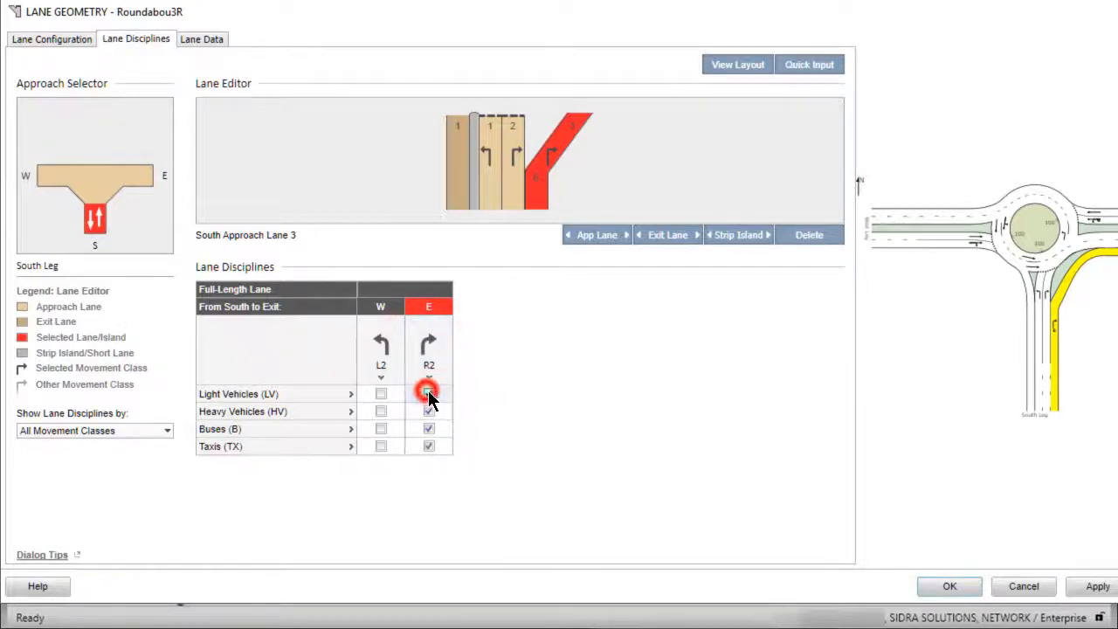
pyautogui.click(428, 393)
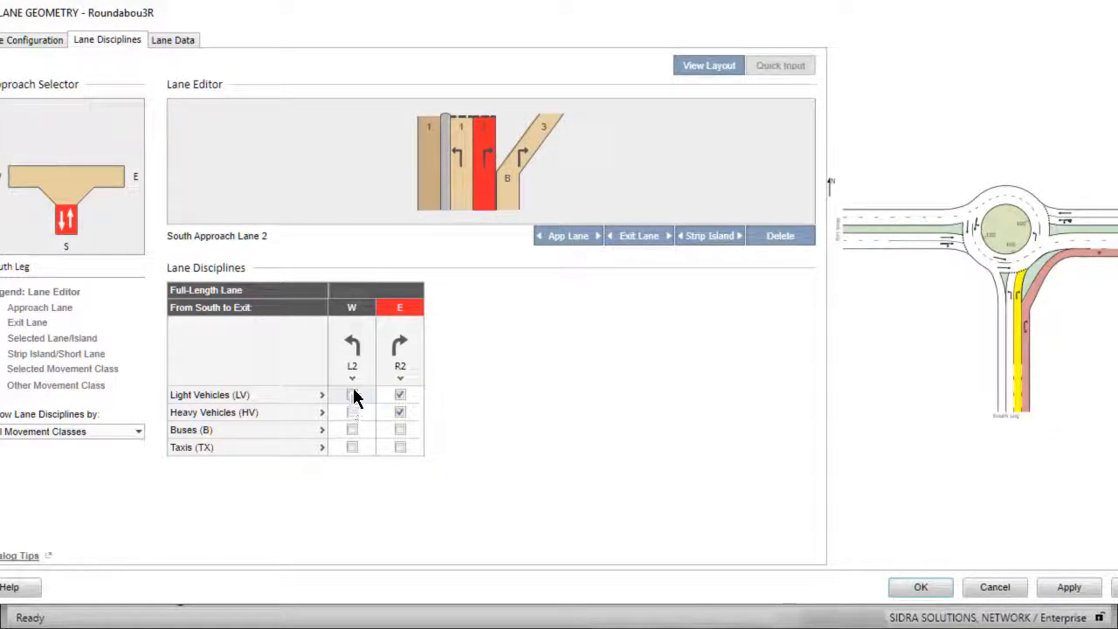
# - Allow light and heavy vehicles to turn left (L2) from south approach lane 2, showing all classes
pyautogui.click(352, 394)
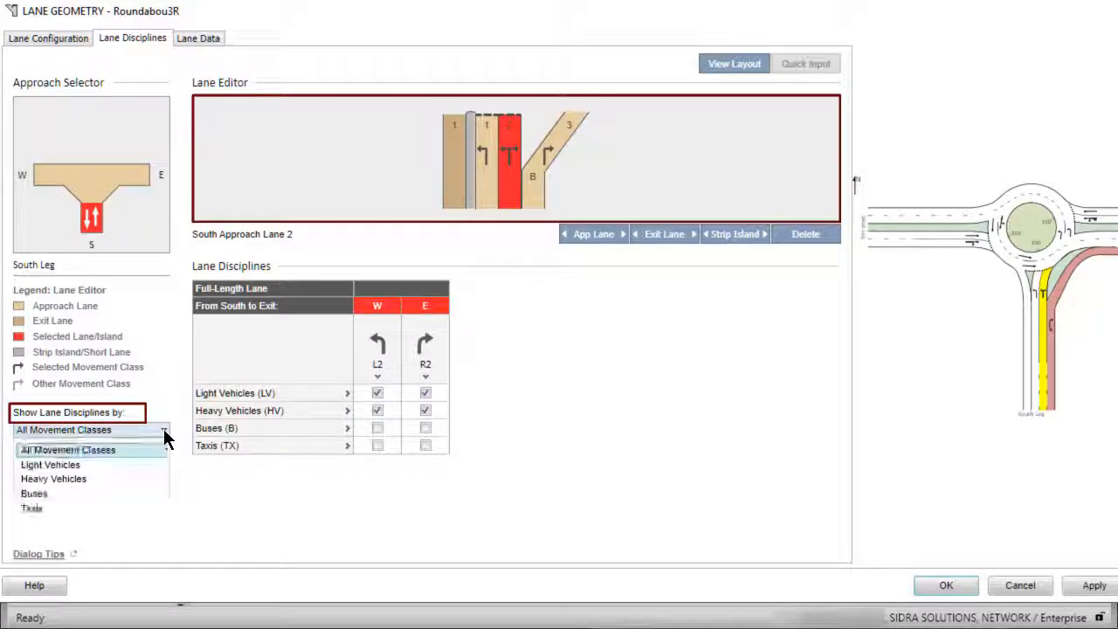
pyautogui.click(34, 493)
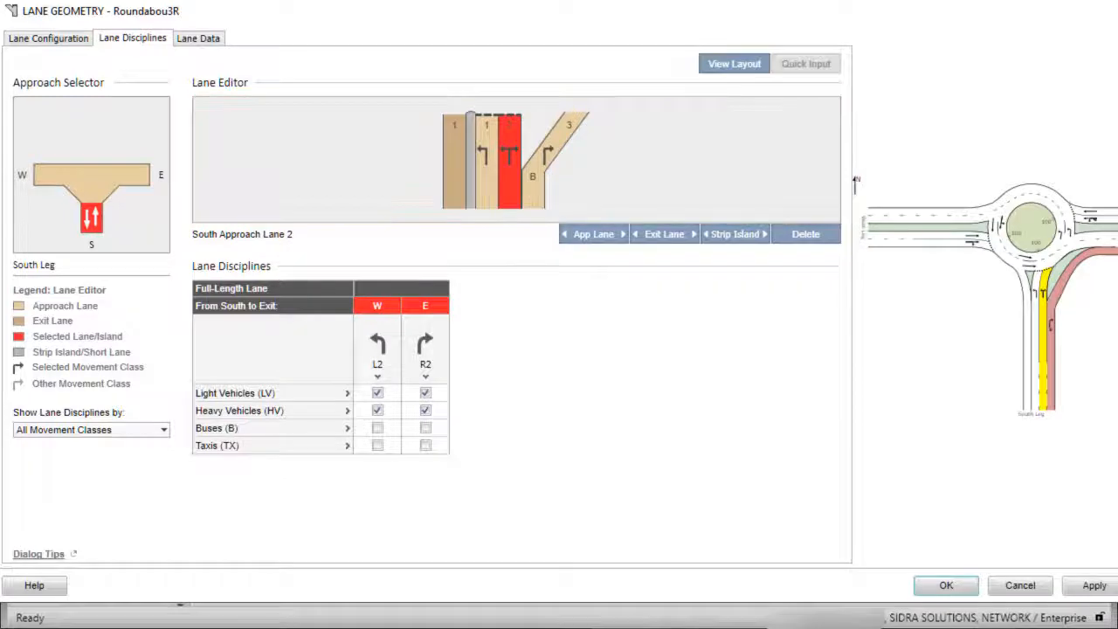
pyautogui.click(198, 38)
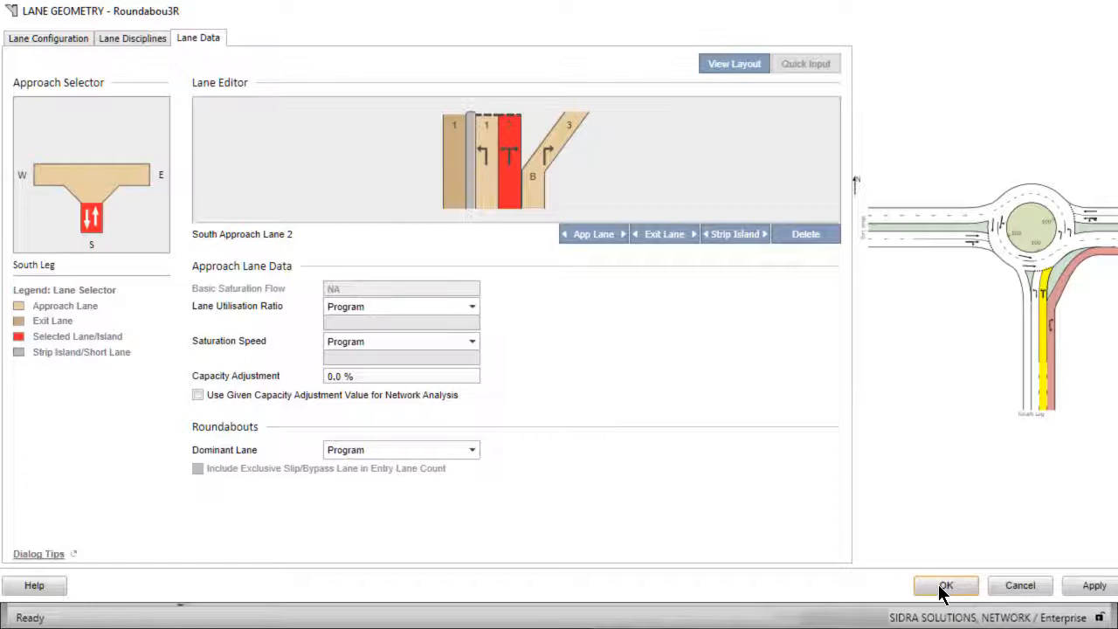
# - Accept the lane geometry edits and close the Lane Geometry dialog
pyautogui.click(946, 585)
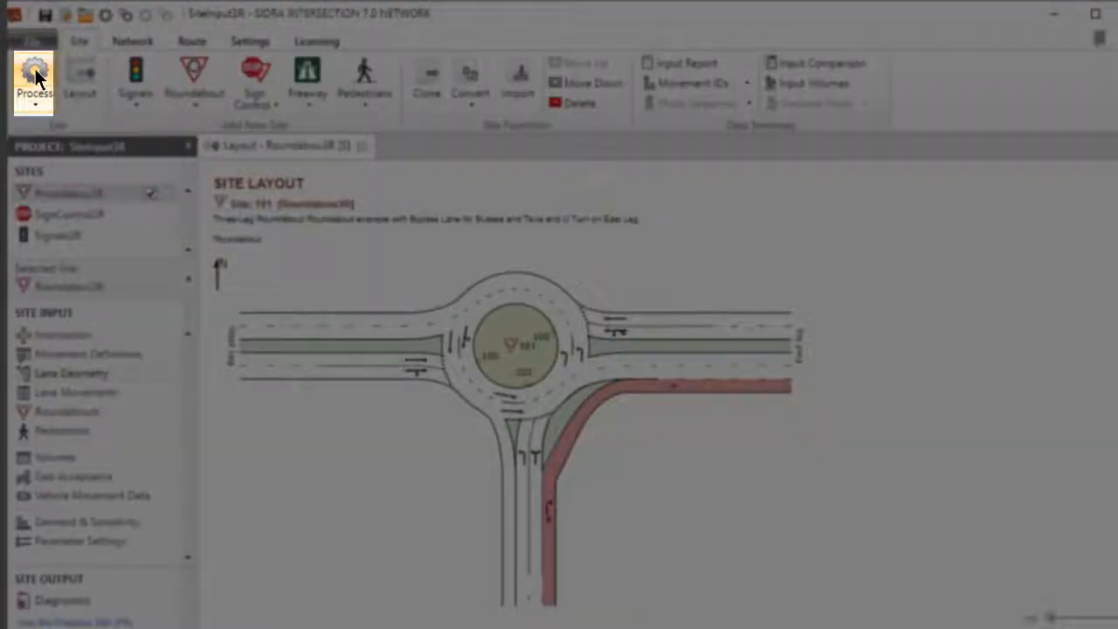
# - Process Roundabout3R and acknowledge error #272 for zero volume on south approach lane 3
pyautogui.click(34, 78)
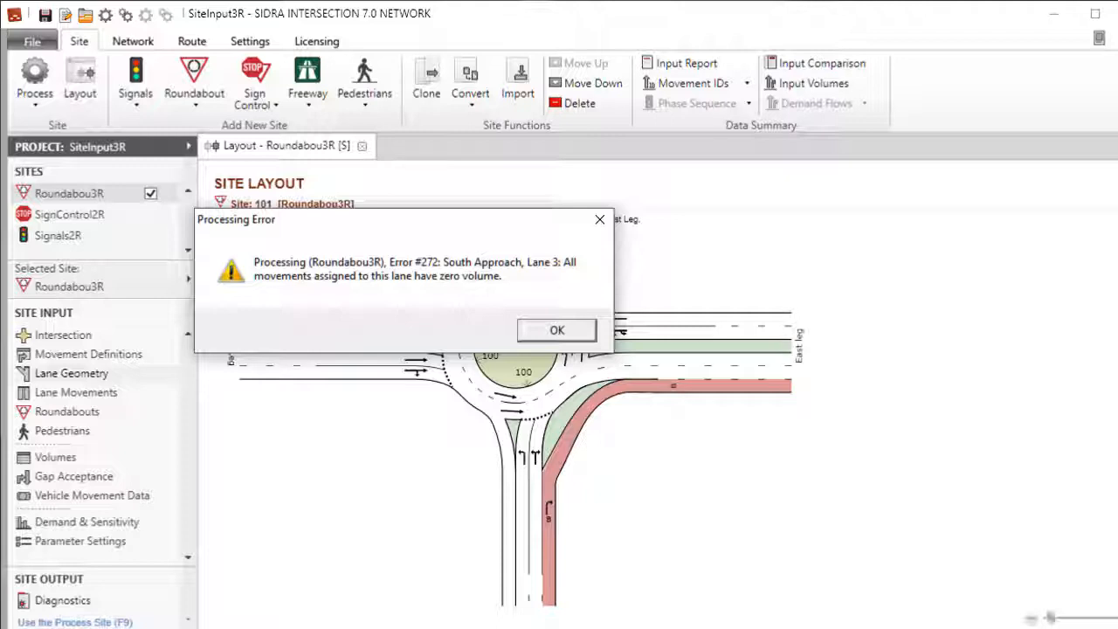
pyautogui.click(556, 330)
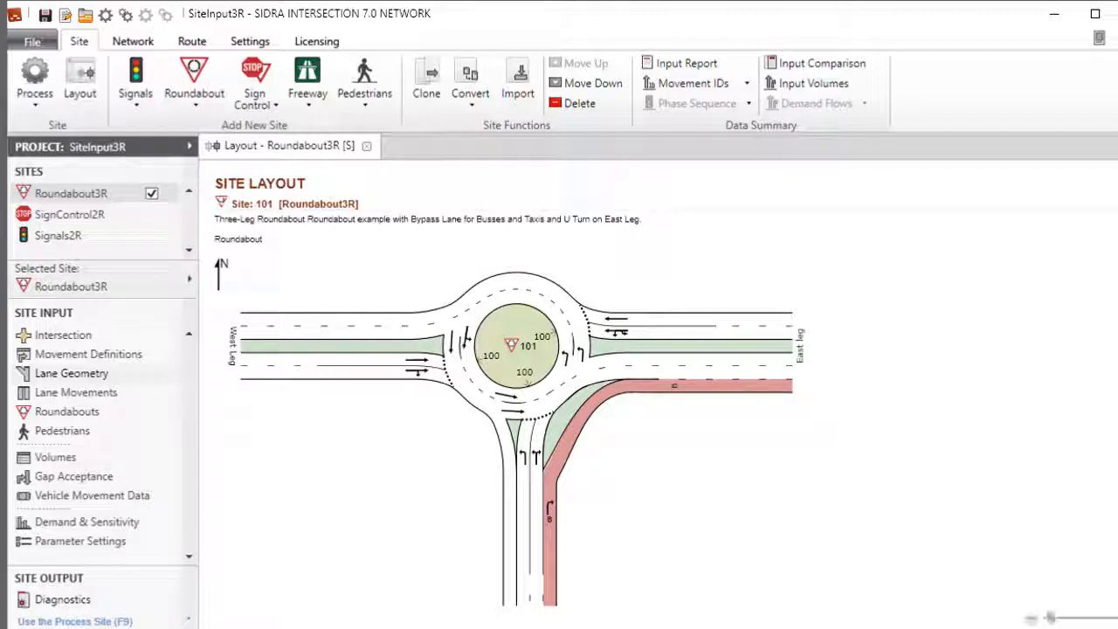
pyautogui.click(151, 215)
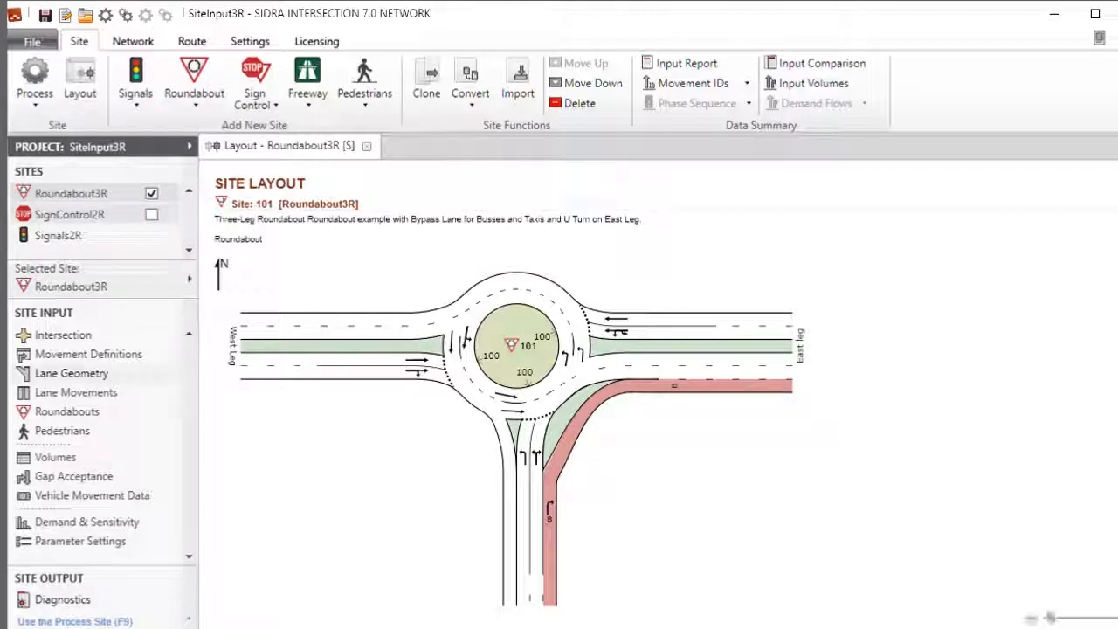